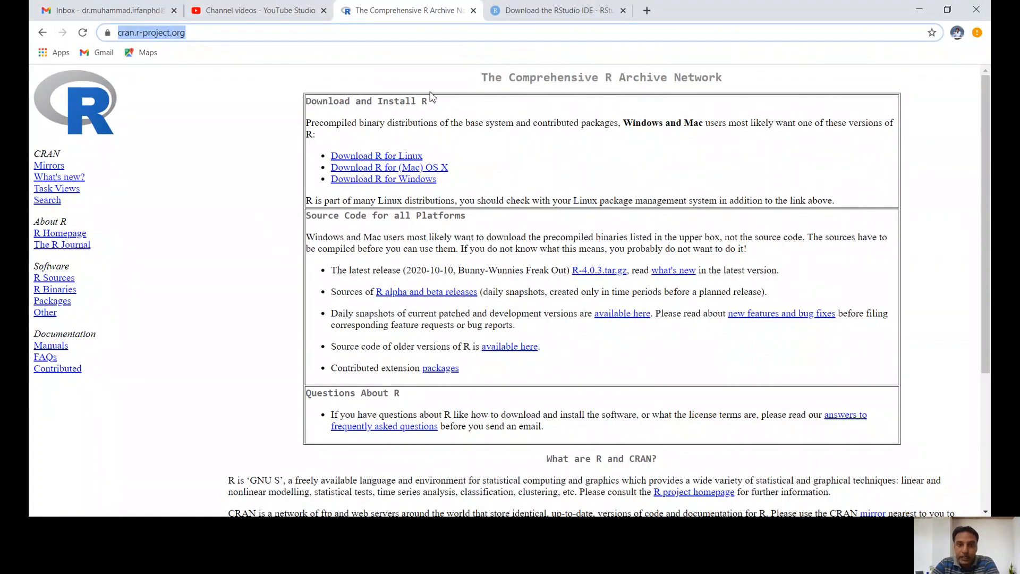
# Step: Glance at the RStudio tab, then follow CRAN's 'Download R for Windows' link
pyautogui.click(556, 9)
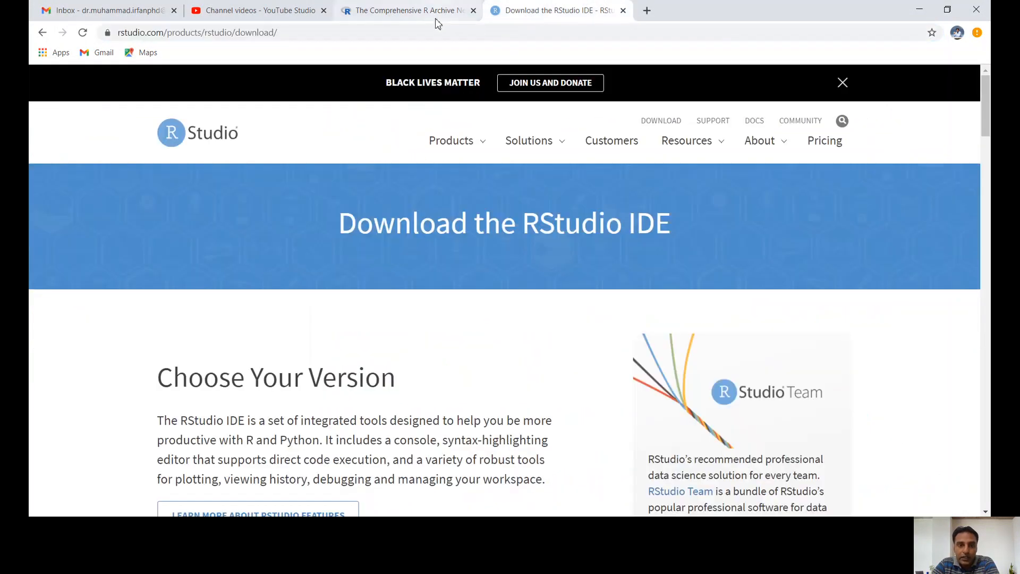
pyautogui.click(406, 9)
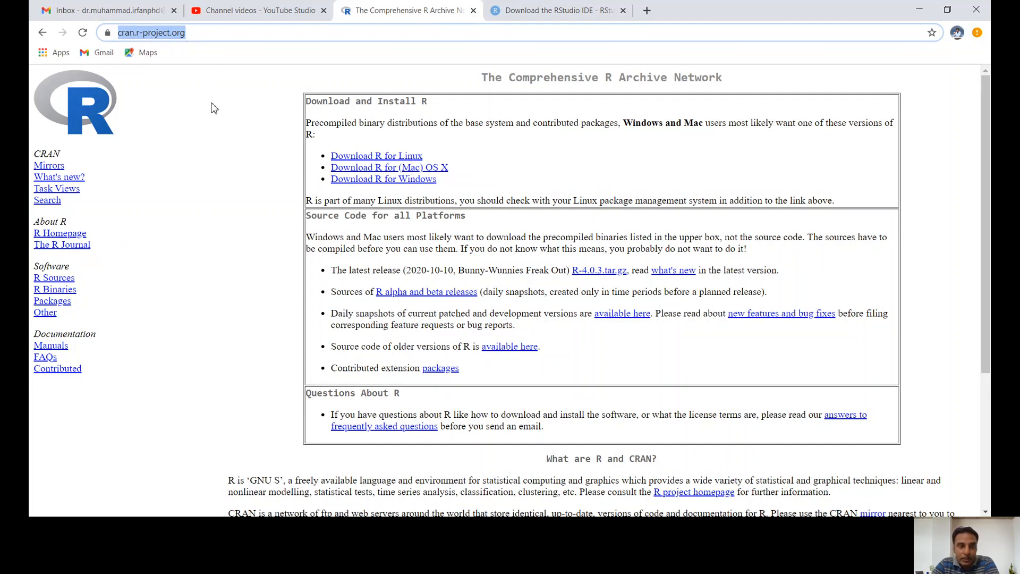
pyautogui.moveTo(215, 72)
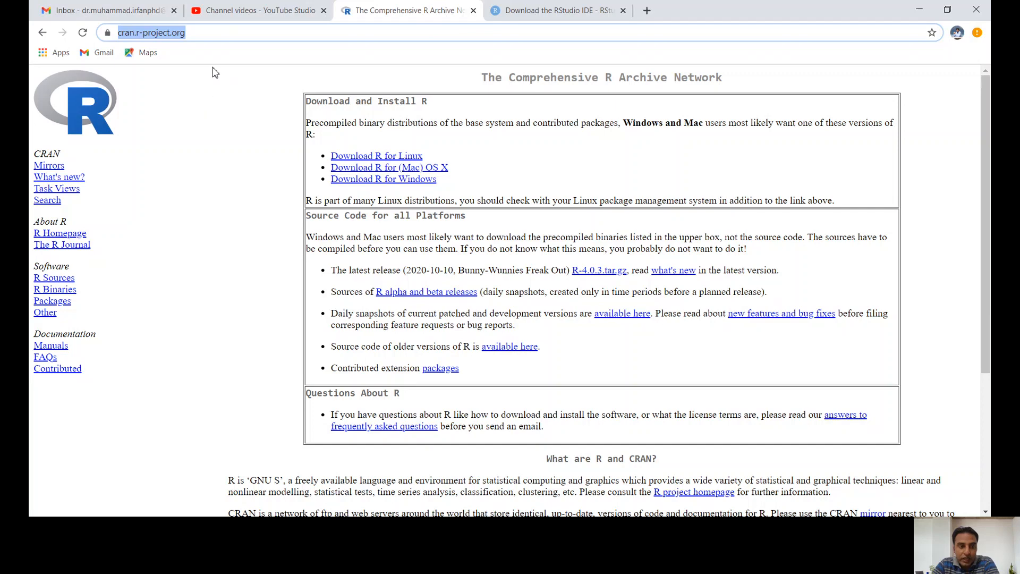
pyautogui.moveTo(348, 138)
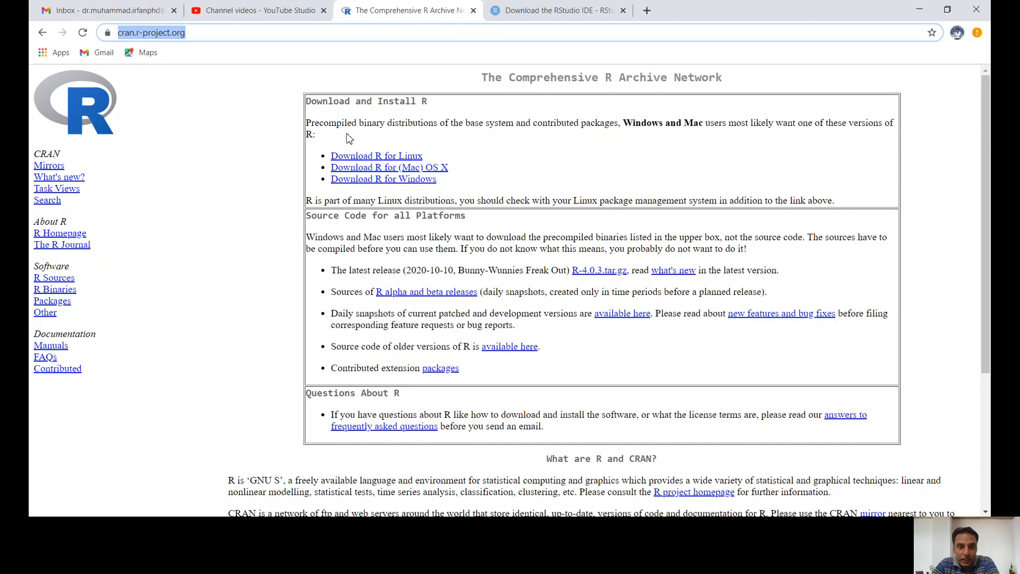
pyautogui.moveTo(379, 167)
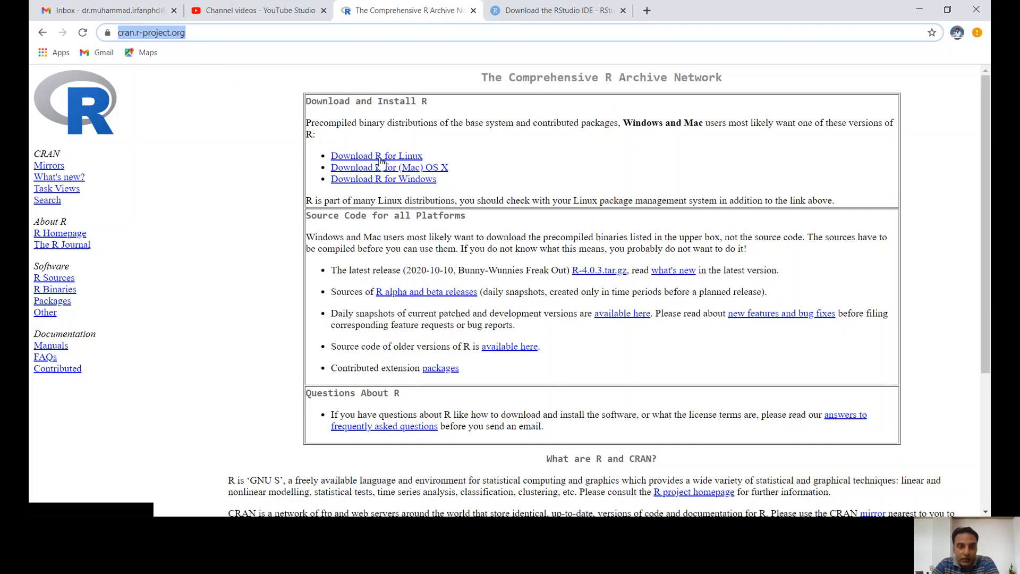
pyautogui.moveTo(400, 182)
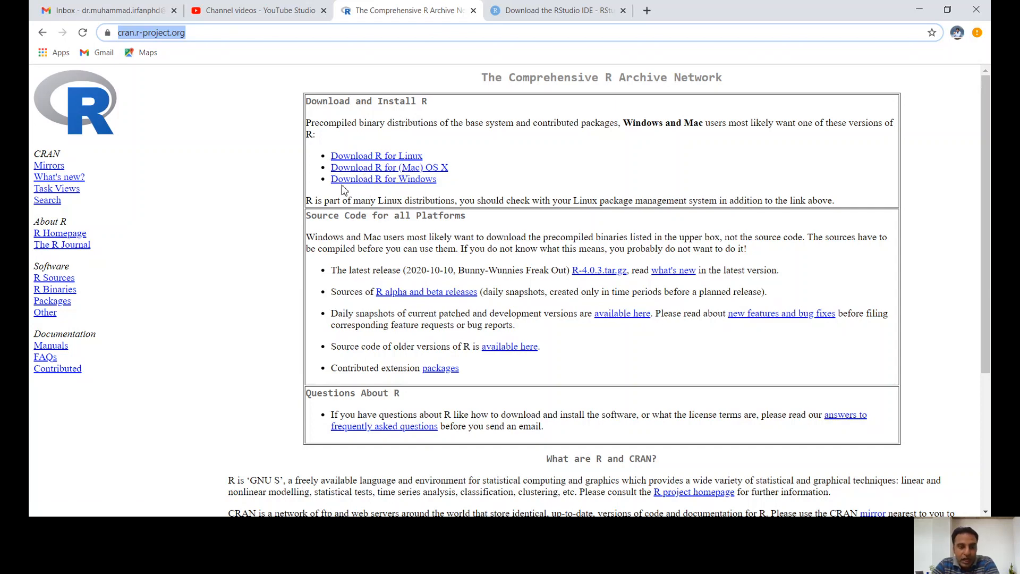
pyautogui.moveTo(383, 167)
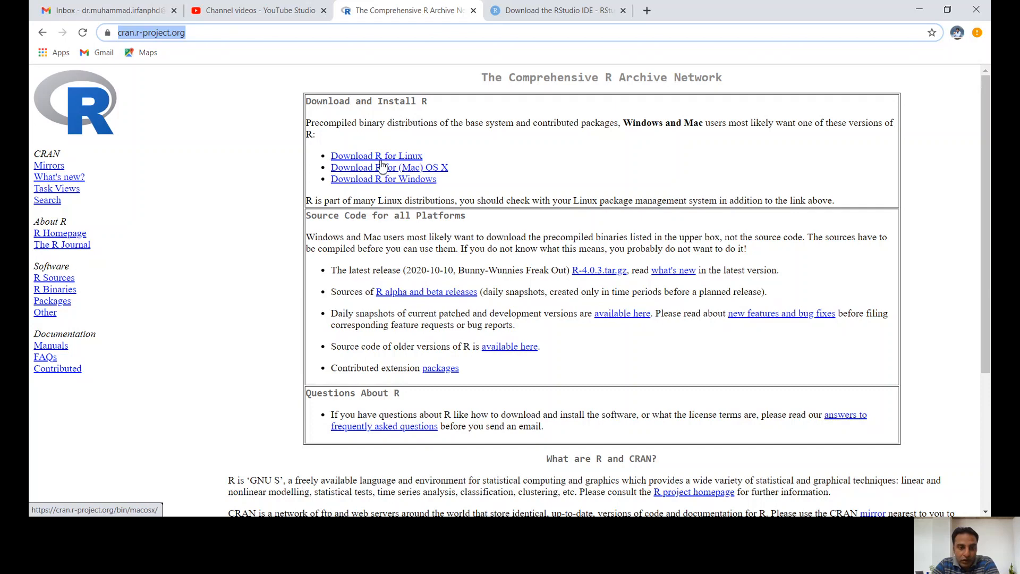
pyautogui.moveTo(393, 187)
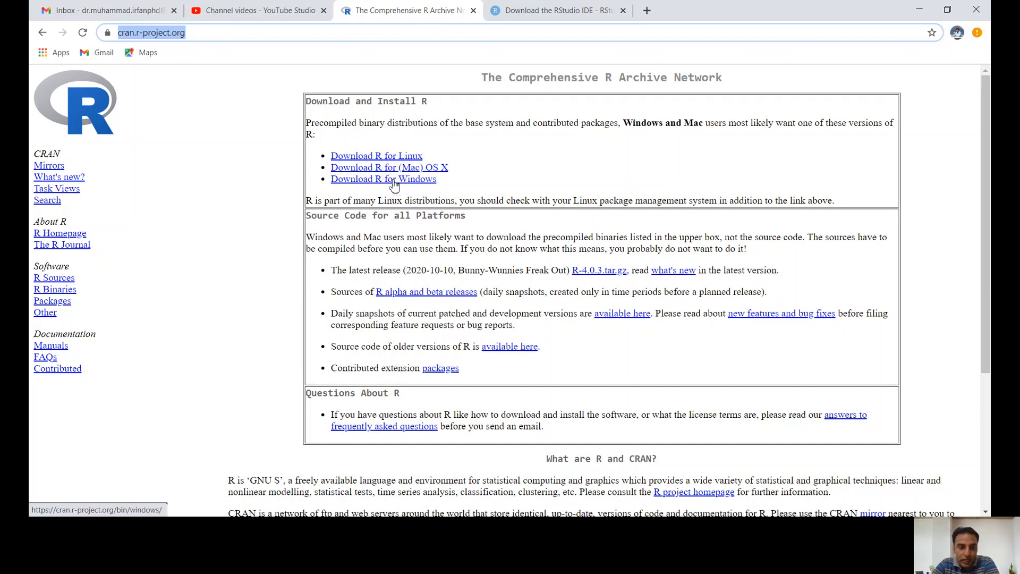
pyautogui.click(383, 179)
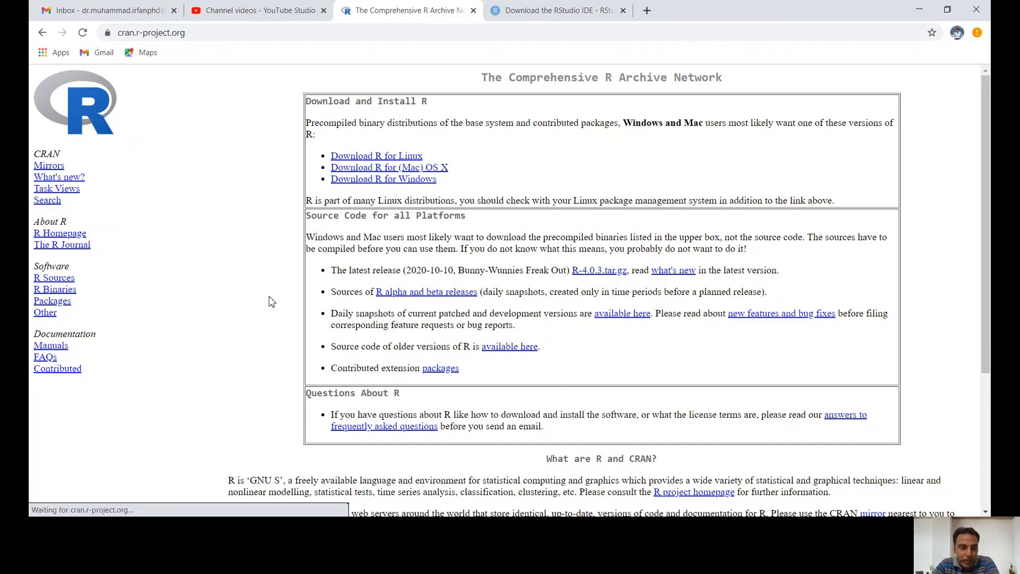
# Step: Start downloading the R 4.0.3 for Windows installer via 'install R for the first time', then cancel it
pyautogui.click(383, 179)
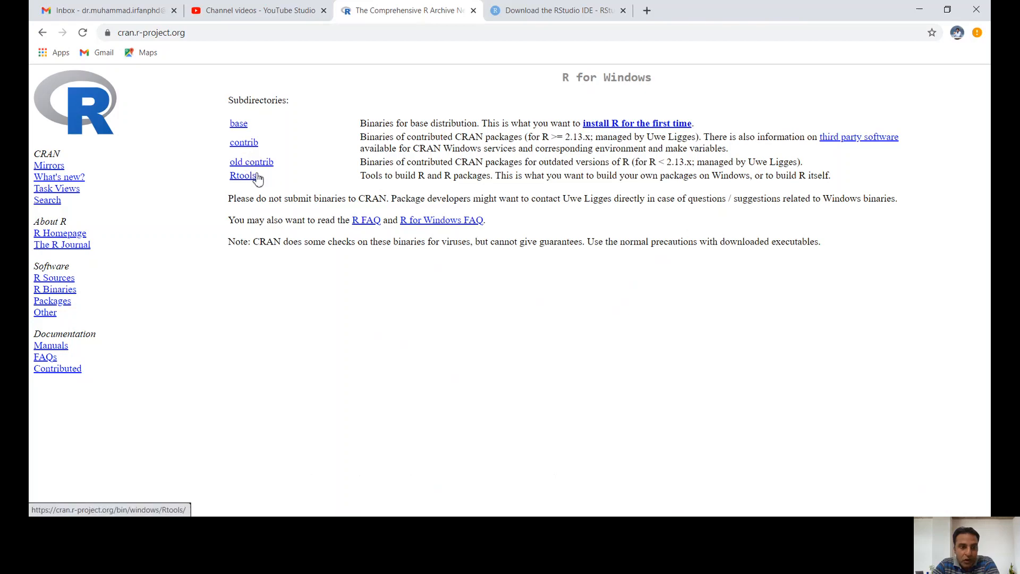
pyautogui.moveTo(253, 124)
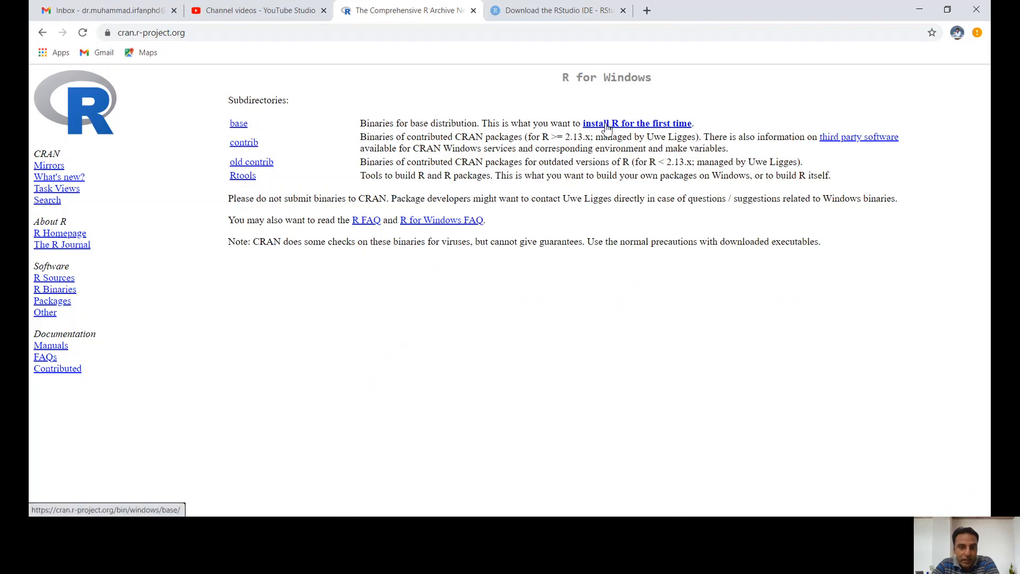
pyautogui.click(238, 123)
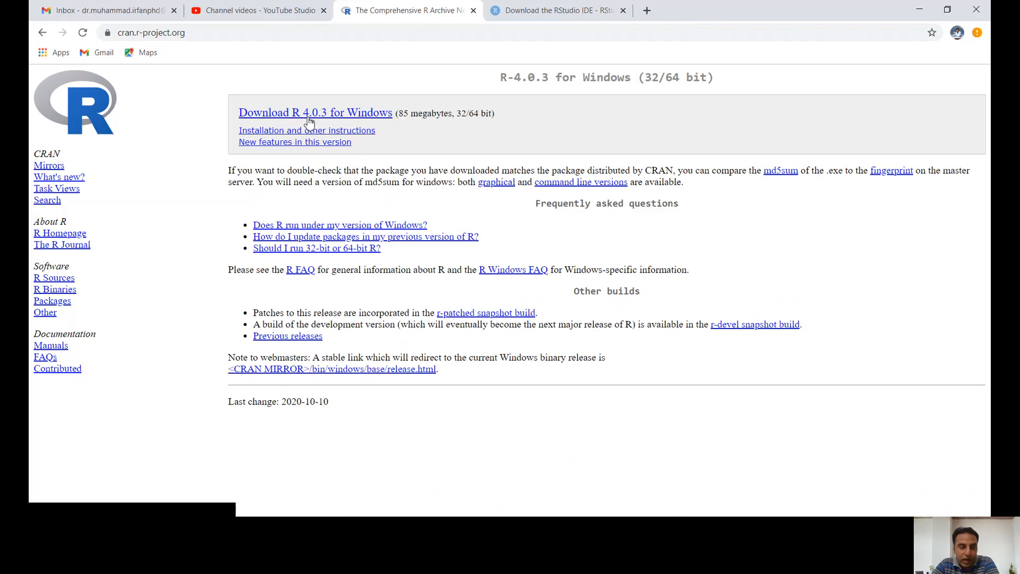
pyautogui.moveTo(331, 128)
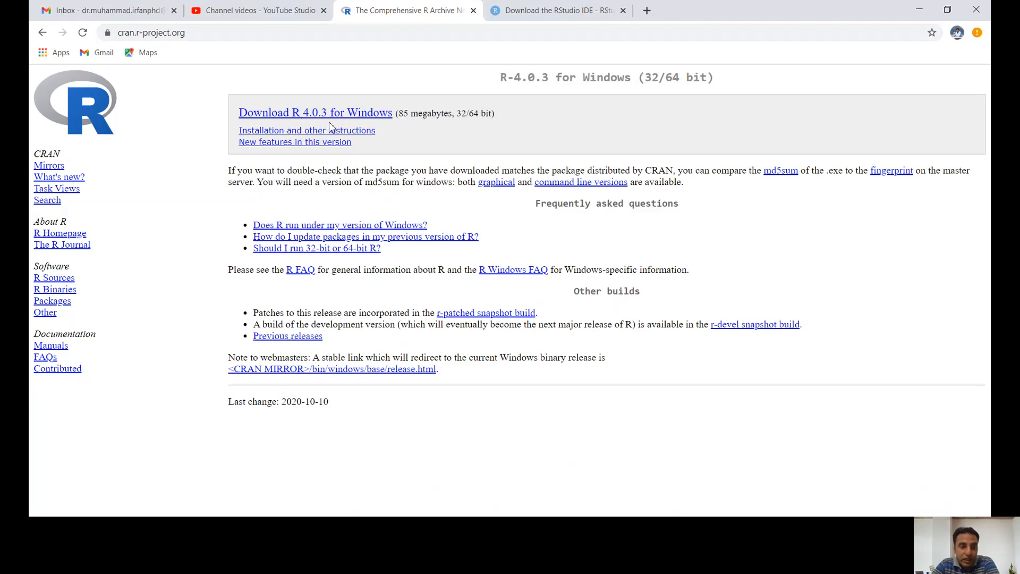
pyautogui.moveTo(337, 126)
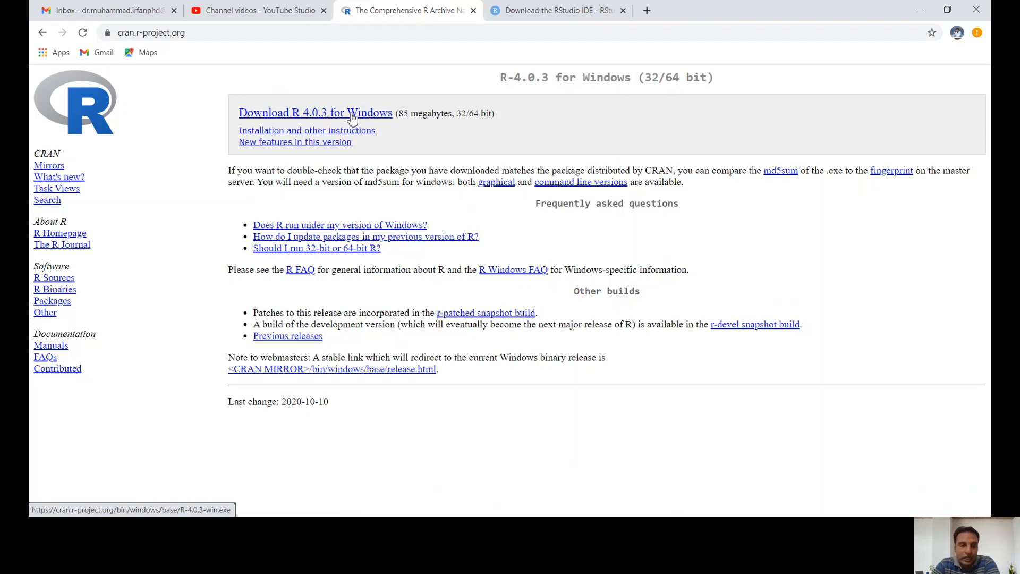
pyautogui.moveTo(400, 231)
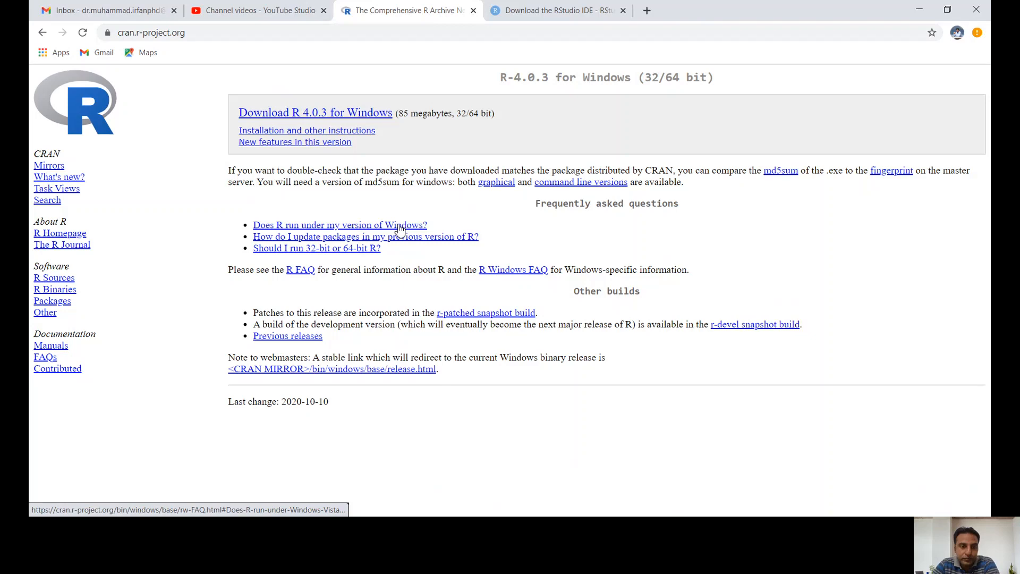
pyautogui.click(315, 112)
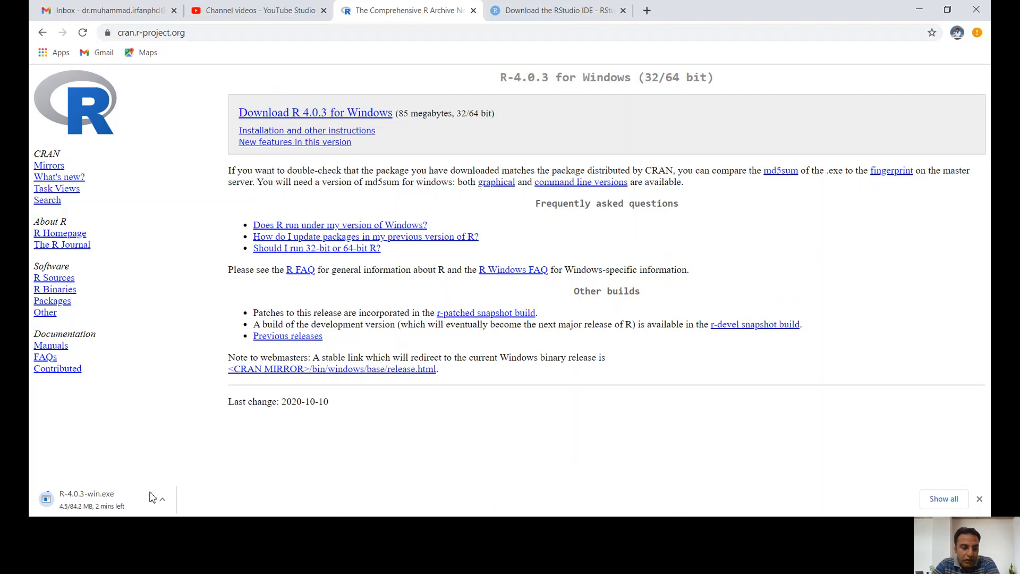
pyautogui.click(162, 499)
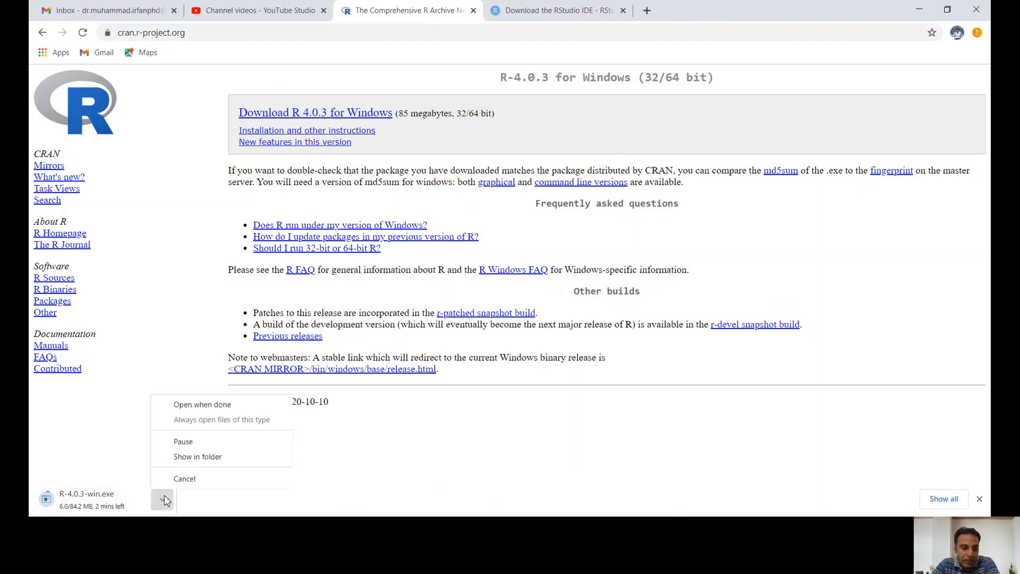
pyautogui.moveTo(197, 456)
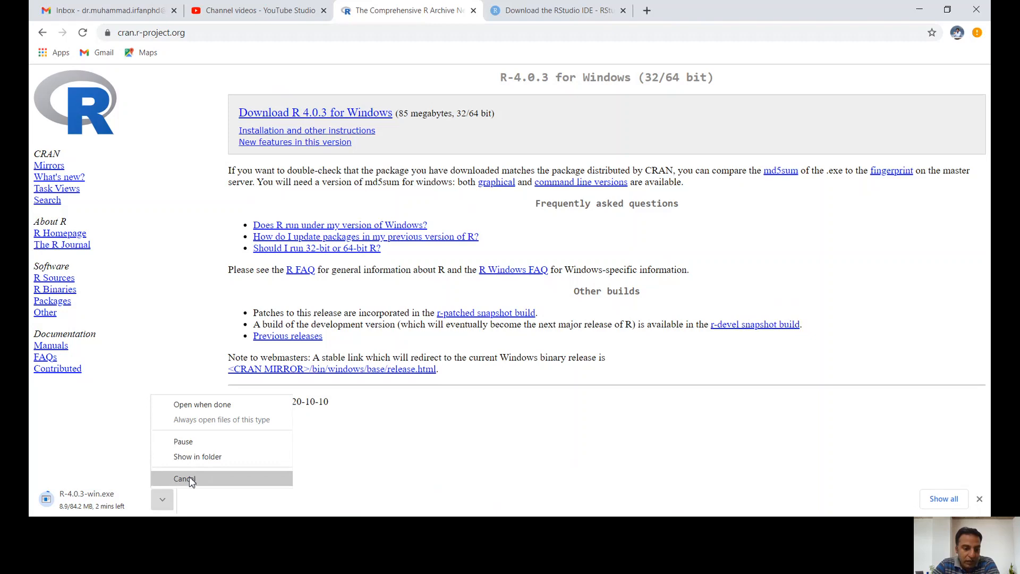
pyautogui.click(184, 478)
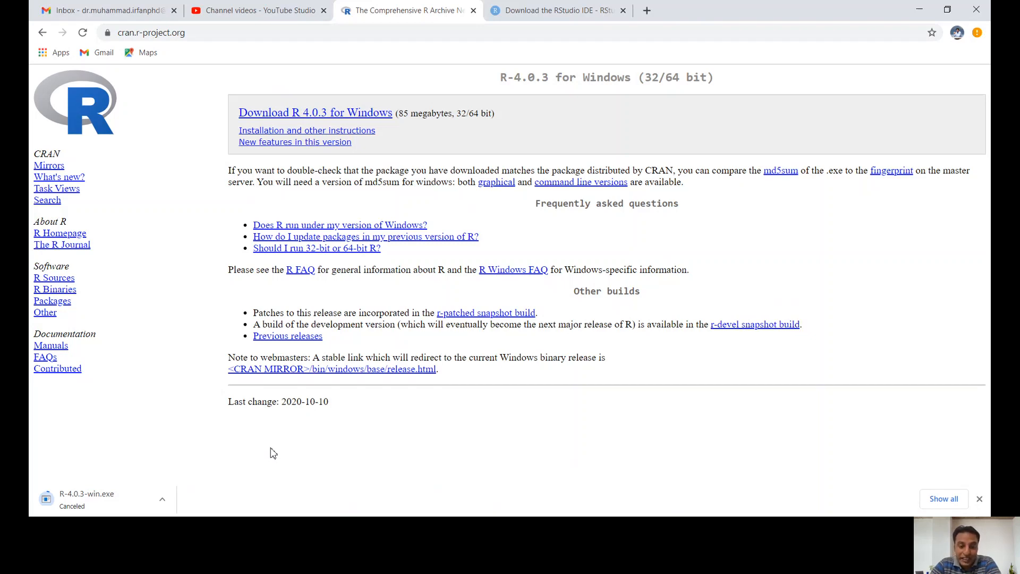
pyautogui.moveTo(461, 78)
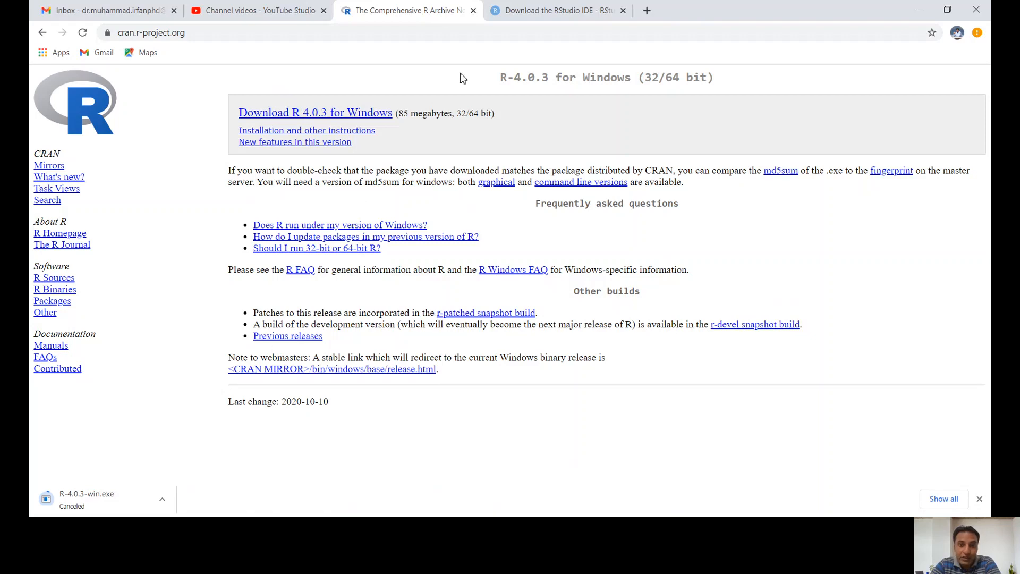
# Step: Scroll the RStudio IDE download page to the Desktop, Desktop Pro, Server and Server Pro comparison
pyautogui.click(556, 11)
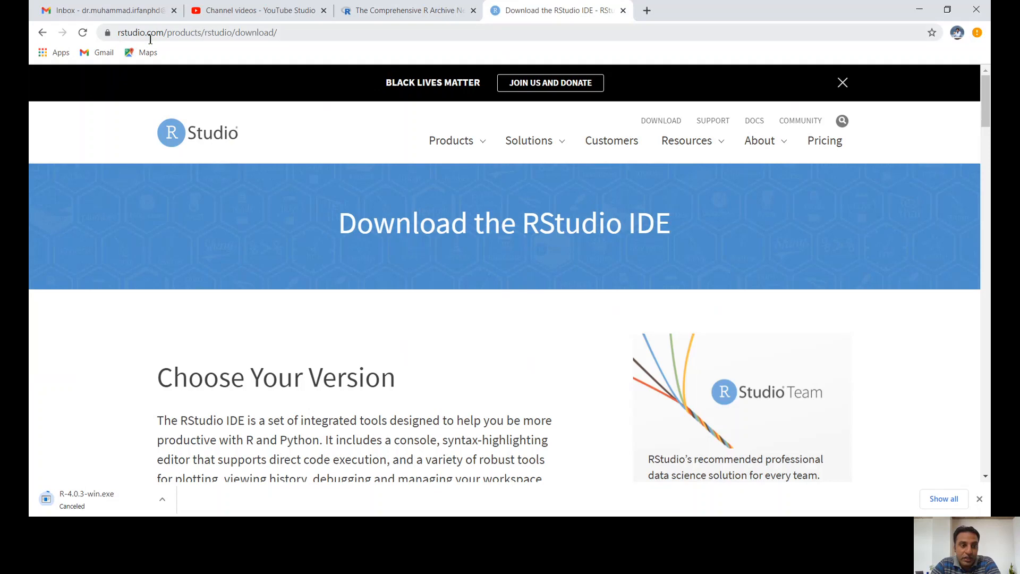
pyautogui.moveTo(171, 44)
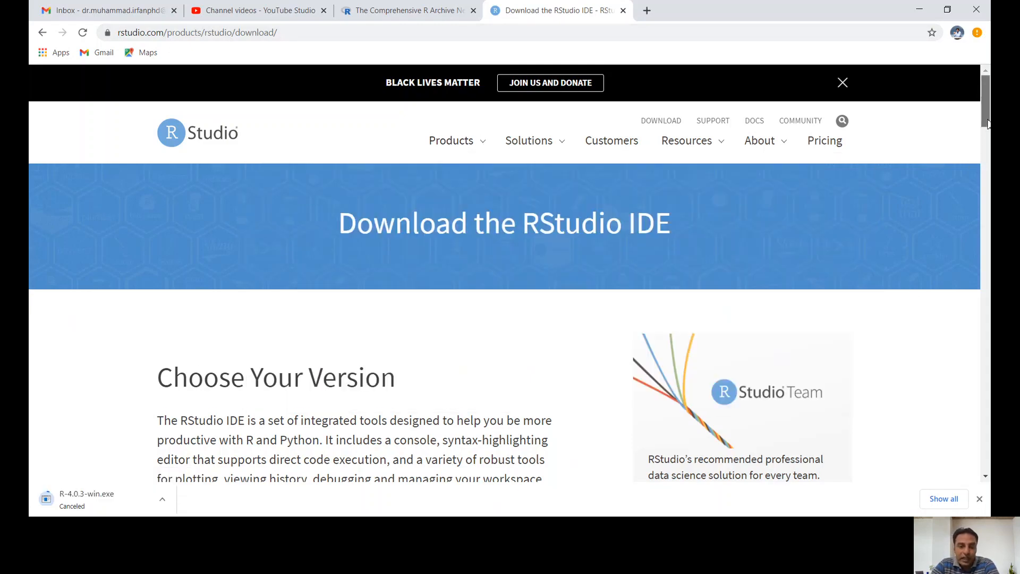
pyautogui.scroll(-3)
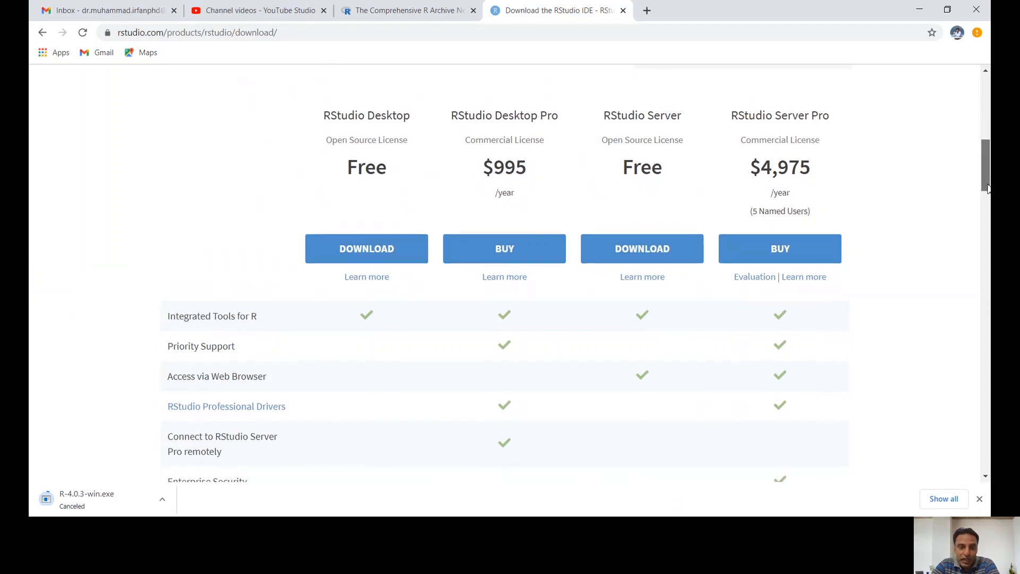
pyautogui.moveTo(351, 215)
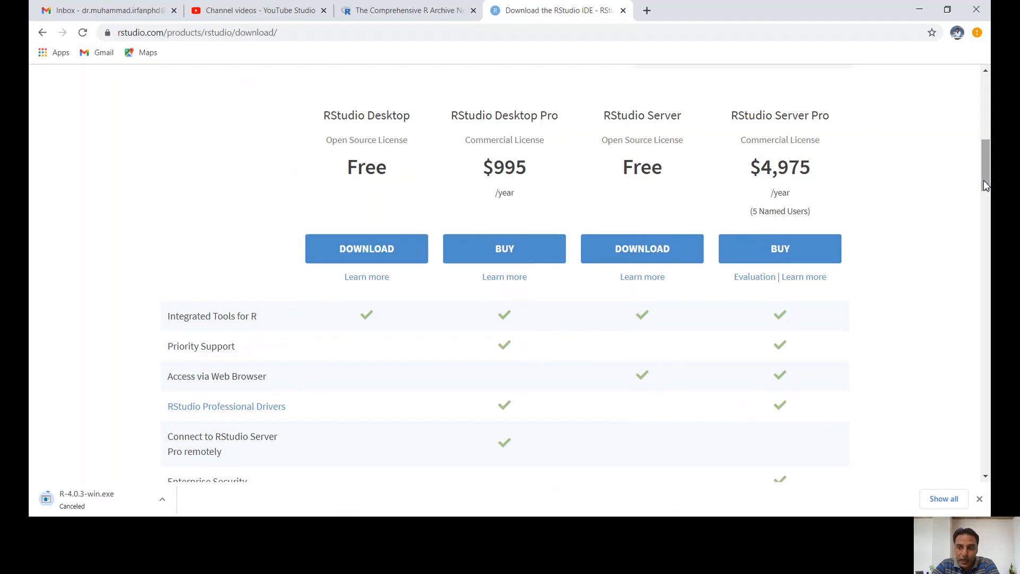
pyautogui.scroll(-3)
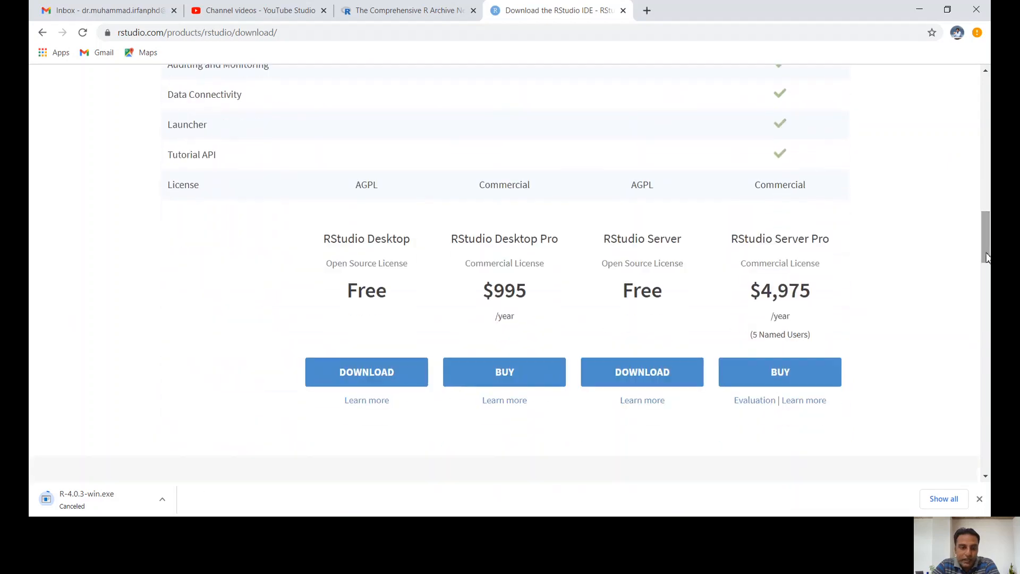
pyautogui.moveTo(366, 371)
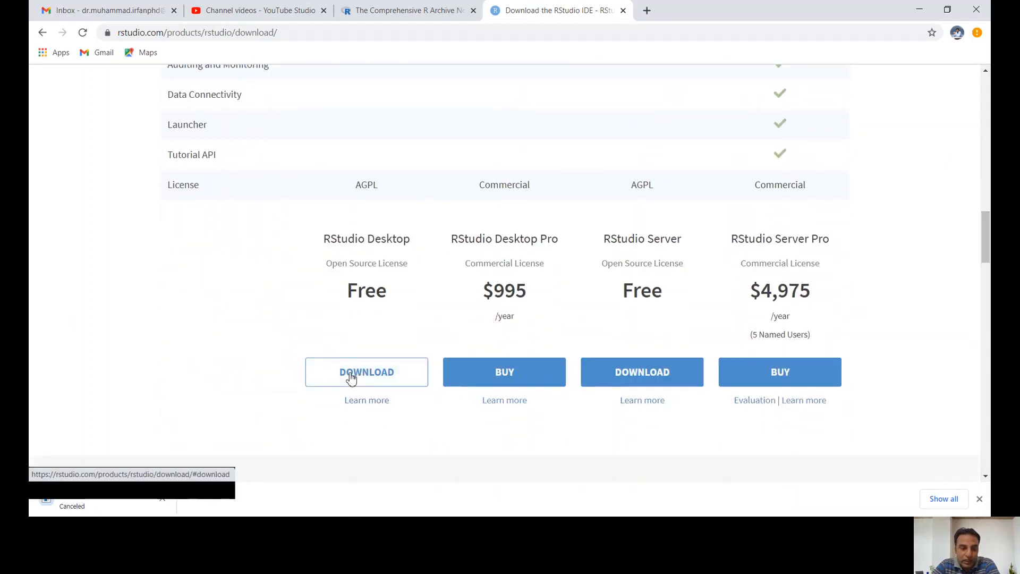
# Step: Start the free RStudio Desktop 1.3.1093 Windows installer download, then cancel it
pyautogui.click(366, 372)
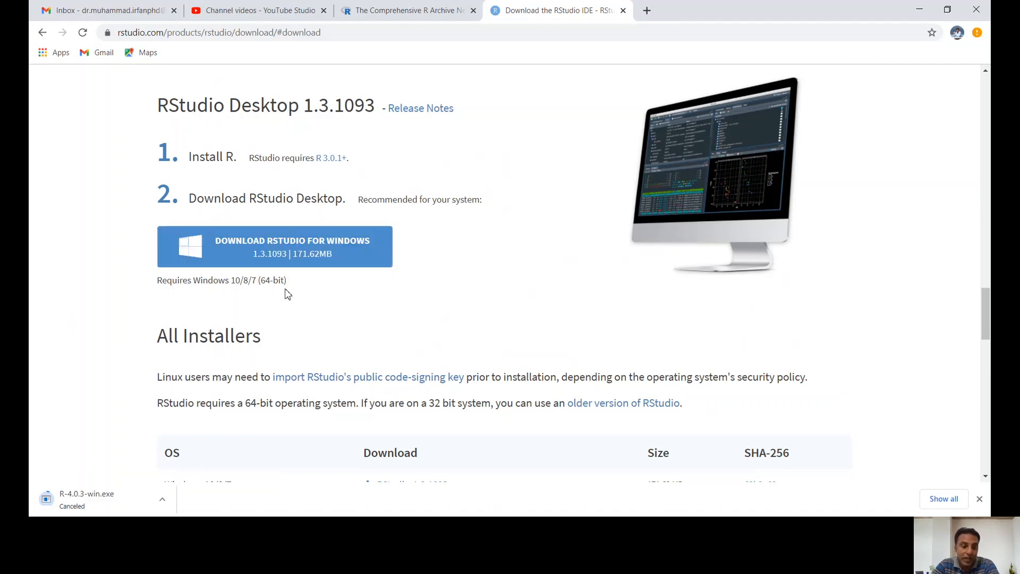
pyautogui.moveTo(325, 293)
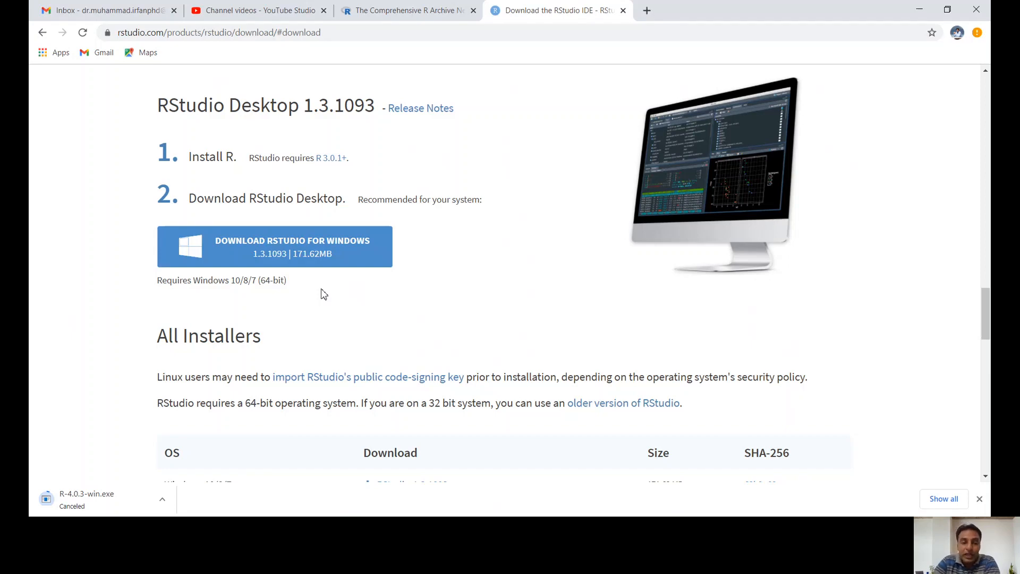
pyautogui.moveTo(336, 284)
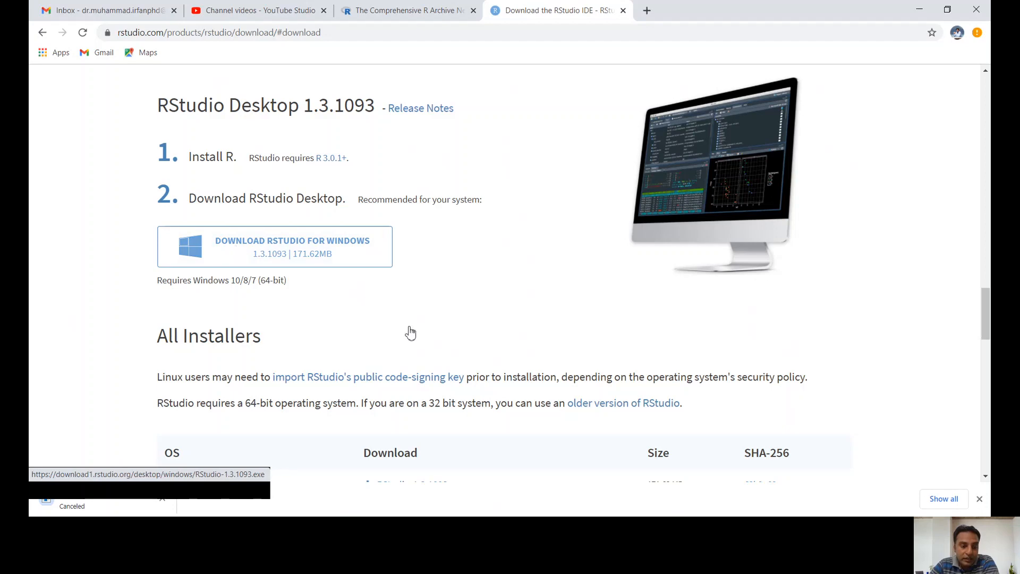
pyautogui.click(291, 246)
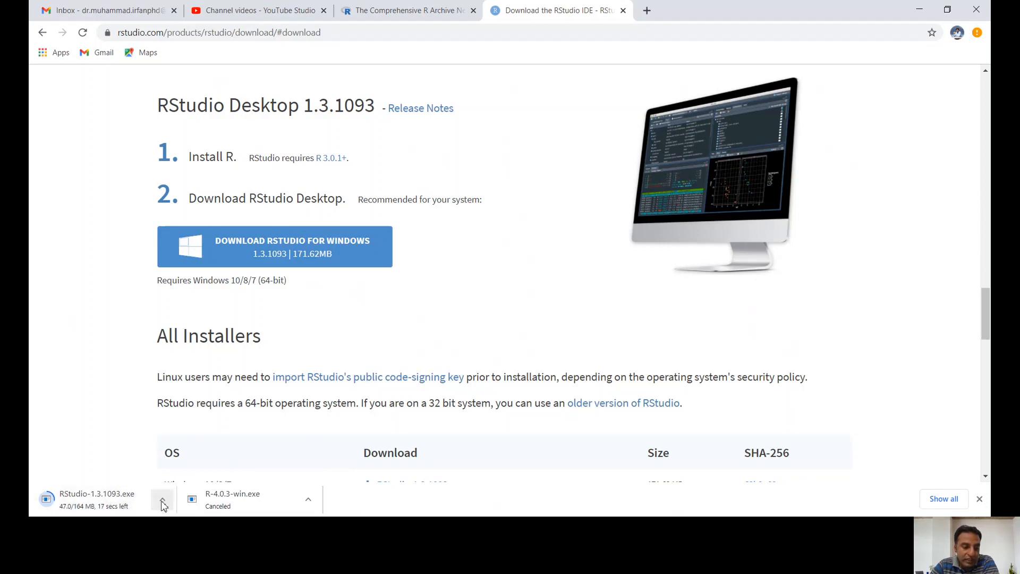
pyautogui.click(162, 499)
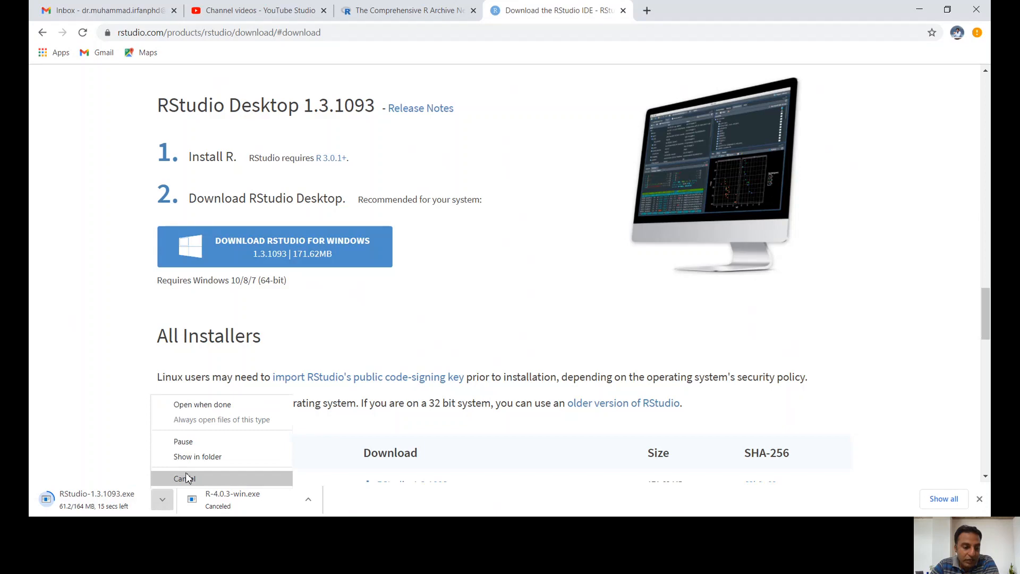
pyautogui.click(185, 478)
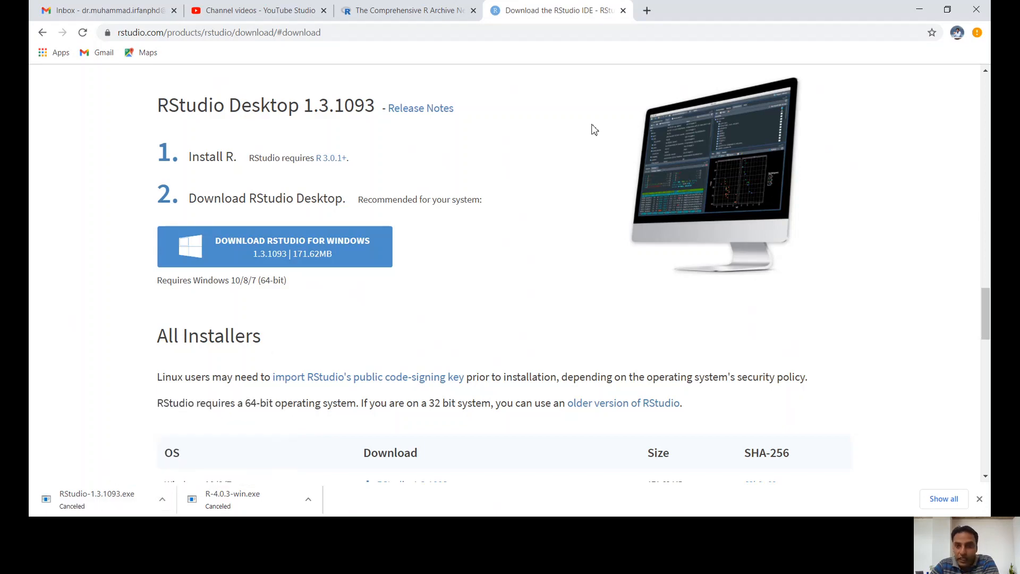
pyautogui.moveTo(638, 509)
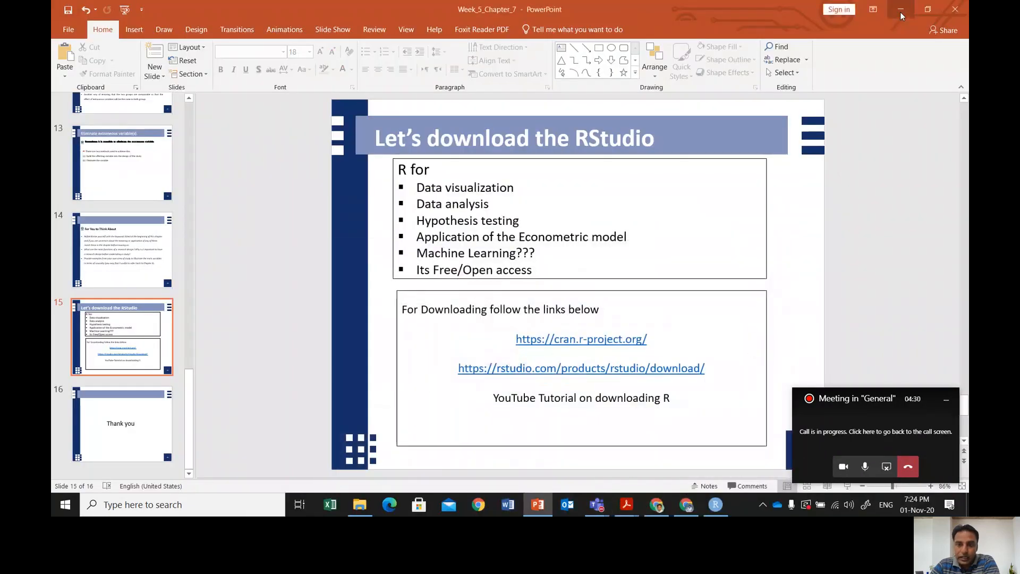
# Step: Minimize PowerPoint, search Windows for 'rstu' and launch RStudio
pyautogui.click(901, 9)
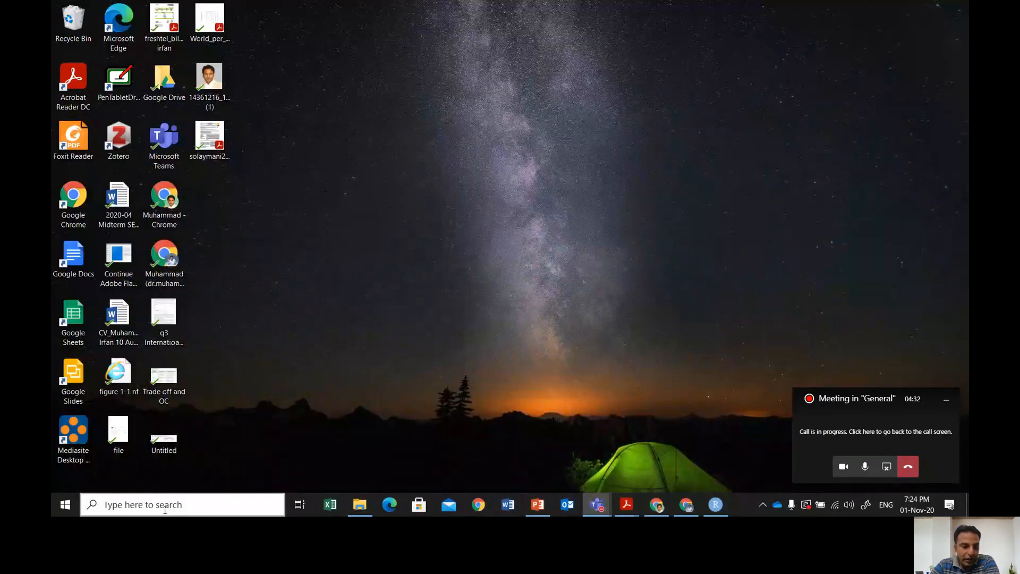
pyautogui.click(182, 504)
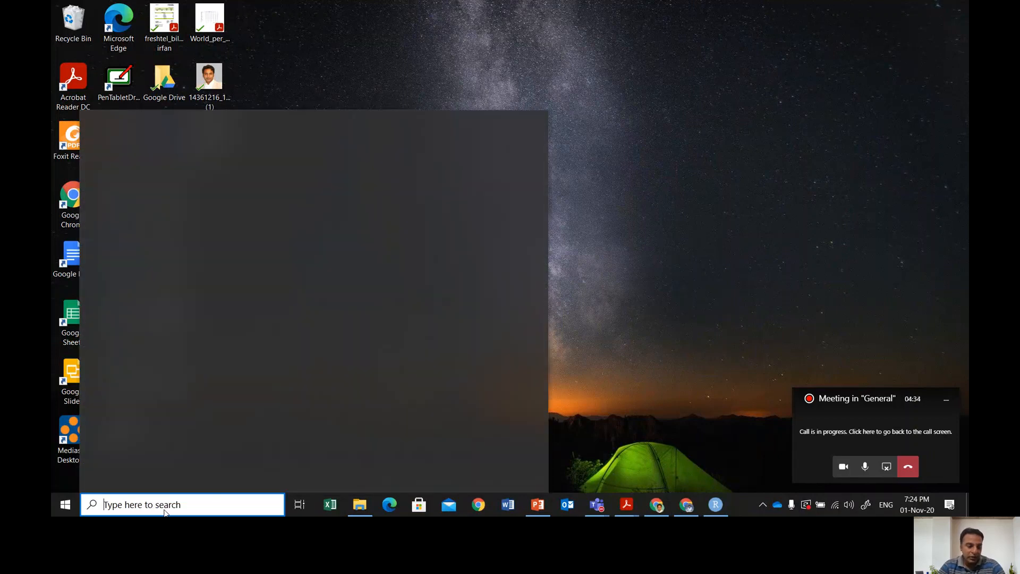
pyautogui.write('rstu')
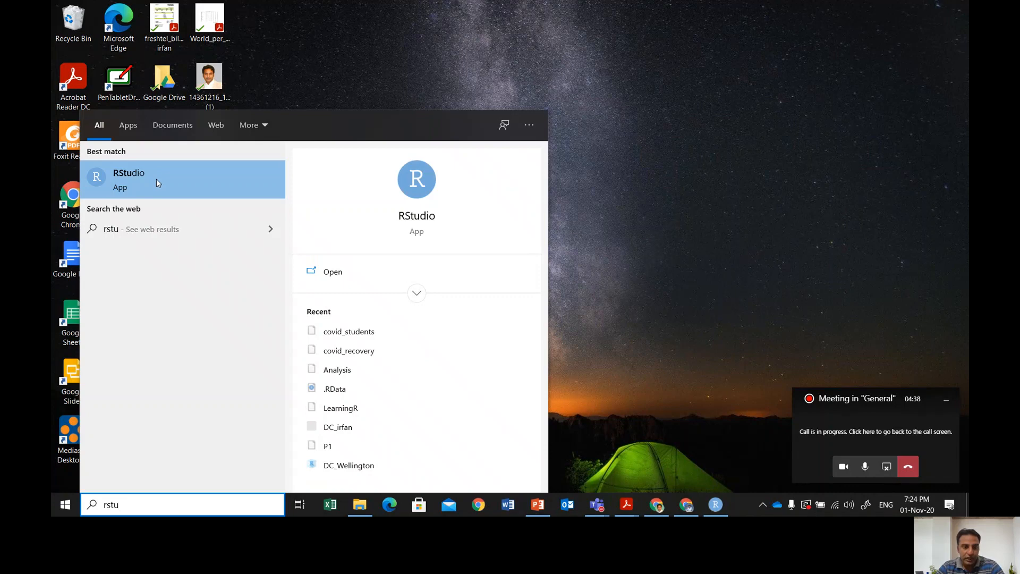
pyautogui.click(156, 179)
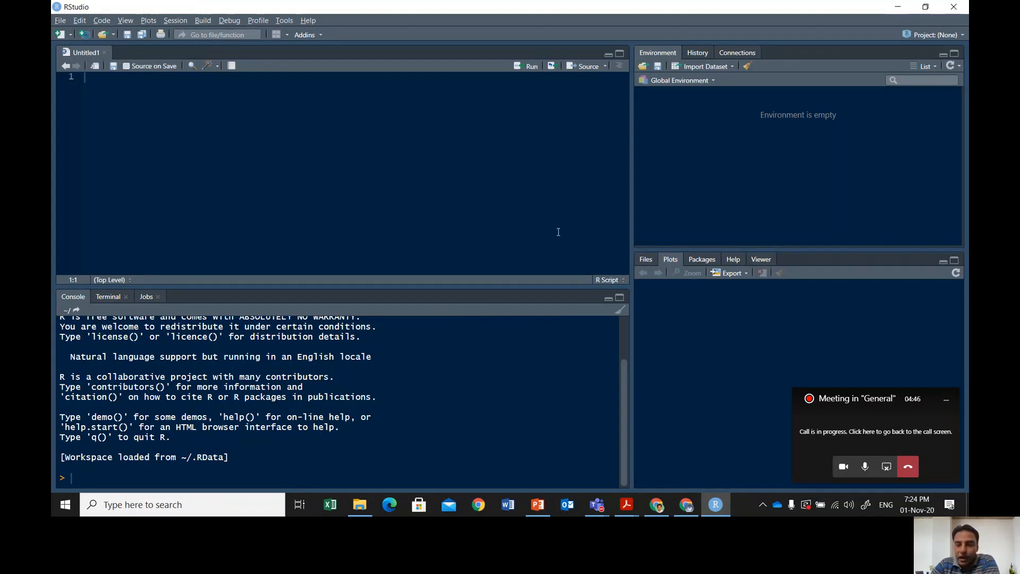
pyautogui.moveTo(549, 282)
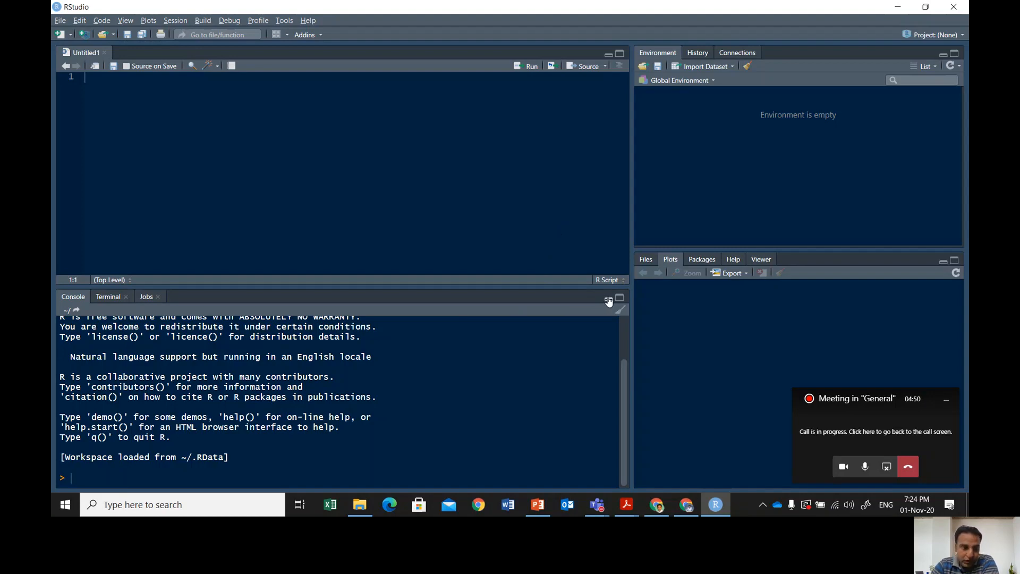
# Step: Collapse the RStudio Console pane, then restore it
pyautogui.click(608, 297)
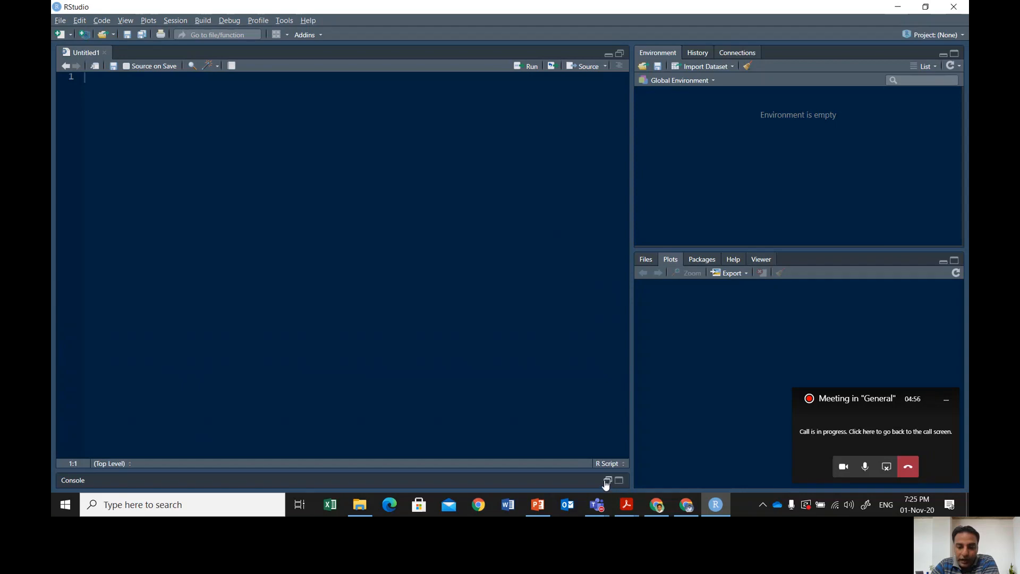
pyautogui.click(618, 480)
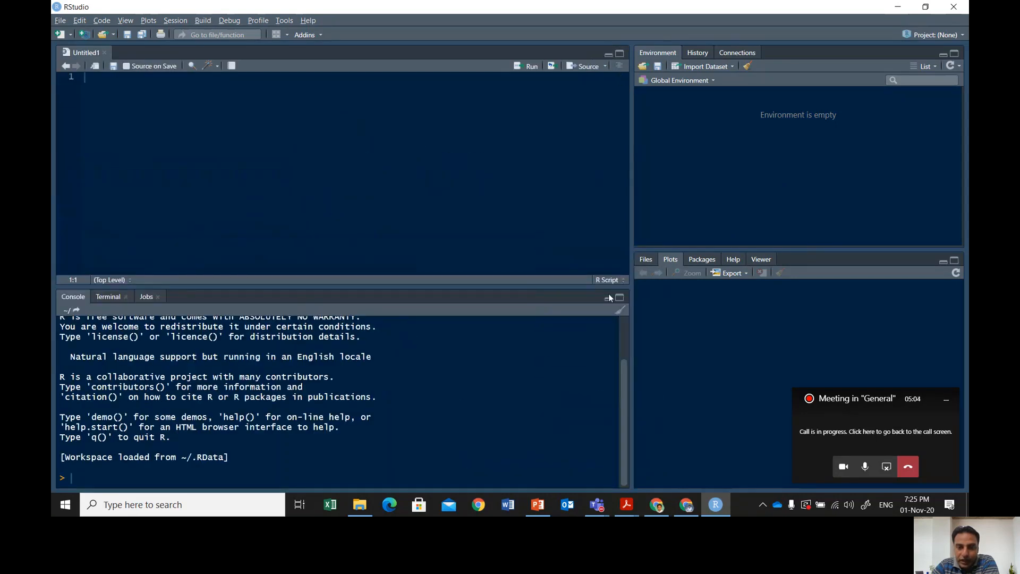
pyautogui.moveTo(655, 182)
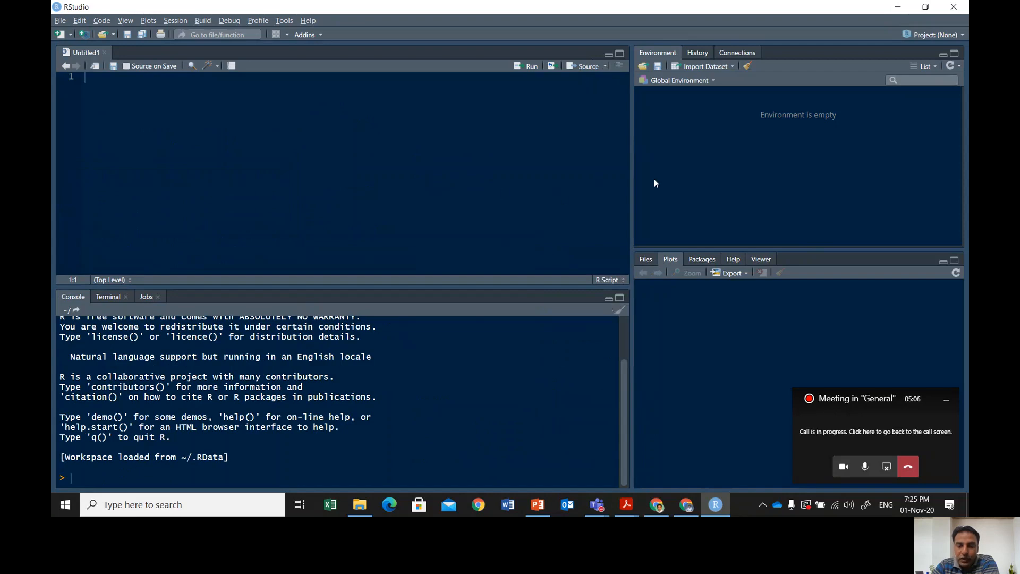
pyautogui.moveTo(470, 239)
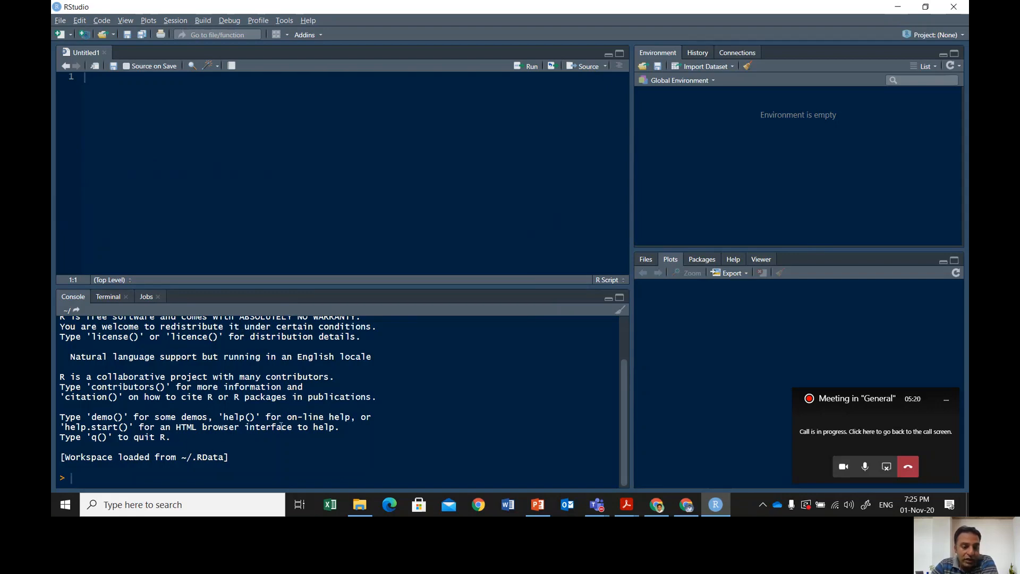
pyautogui.moveTo(780, 145)
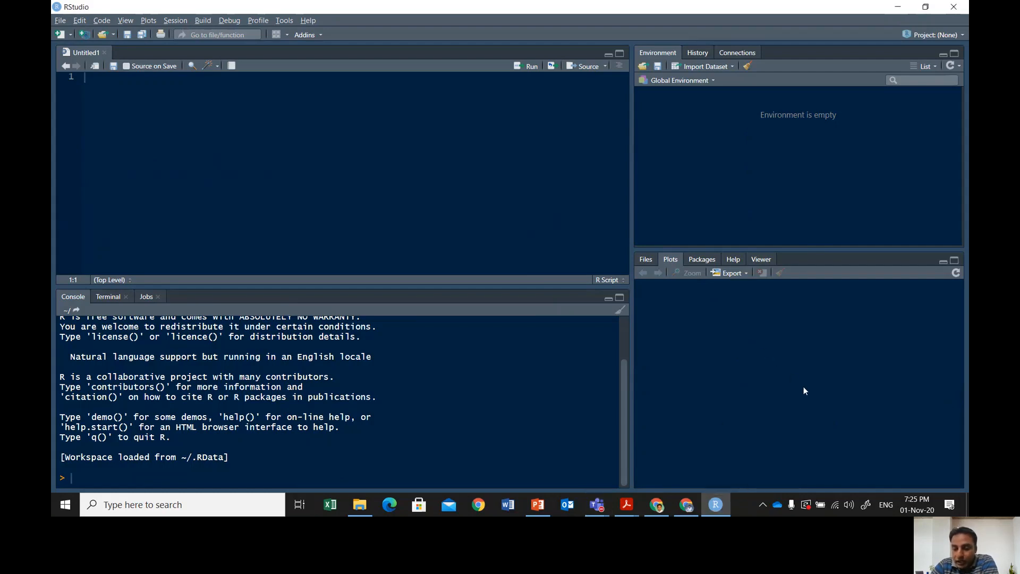
pyautogui.moveTo(698, 302)
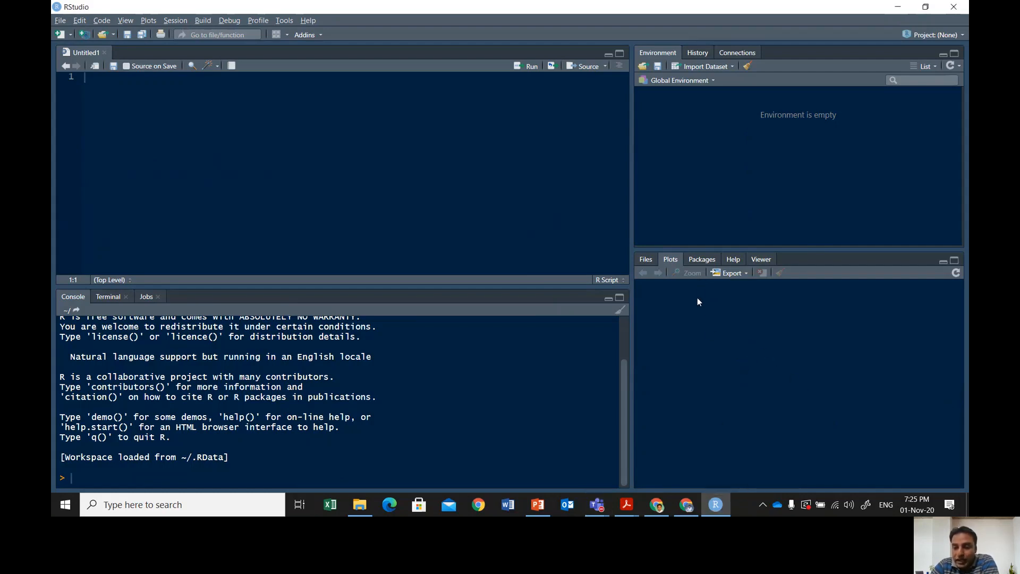
pyautogui.moveTo(699, 324)
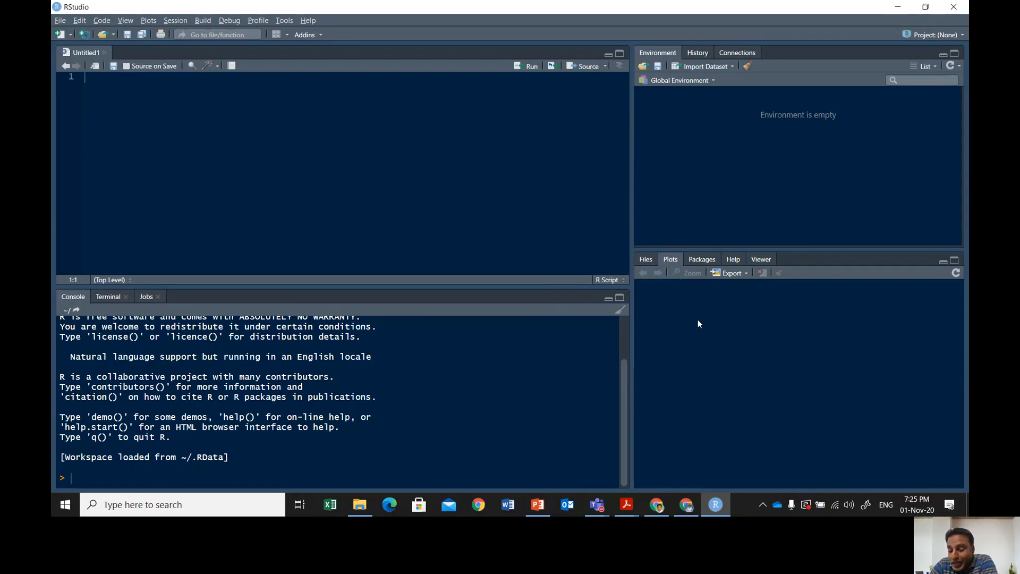
pyautogui.moveTo(703, 351)
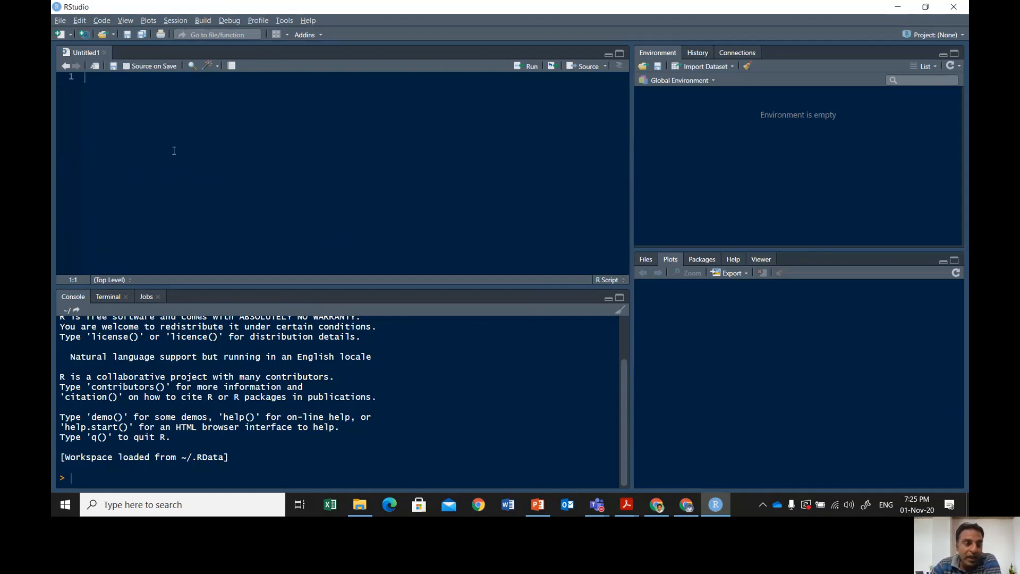
pyautogui.moveTo(159, 136)
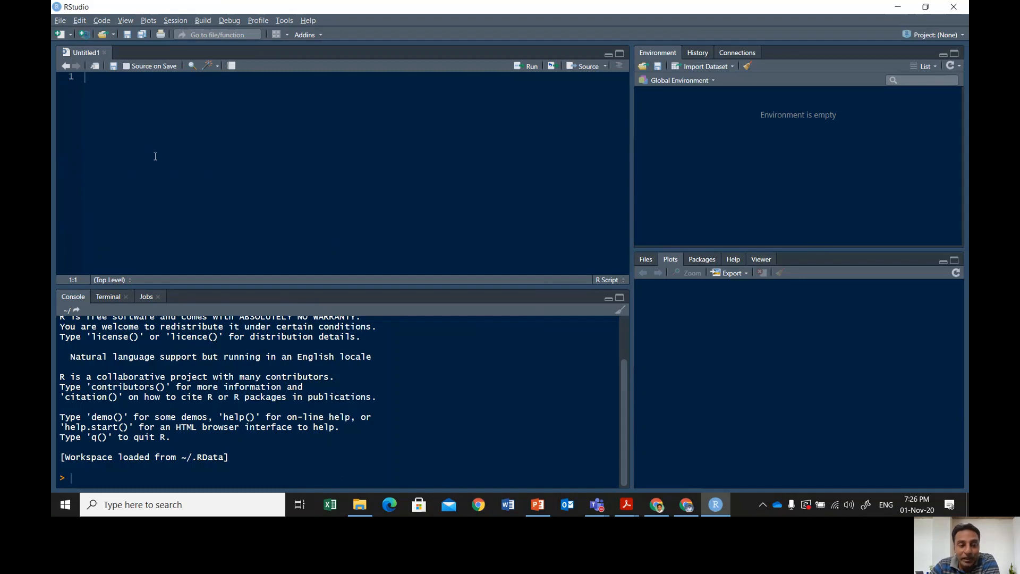
pyautogui.moveTo(171, 188)
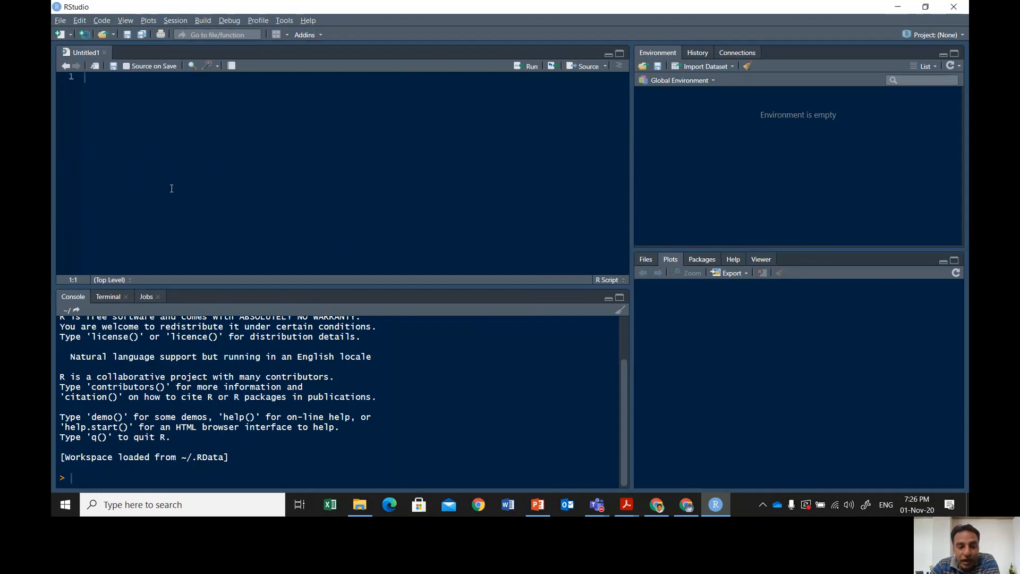
pyautogui.moveTo(243, 454)
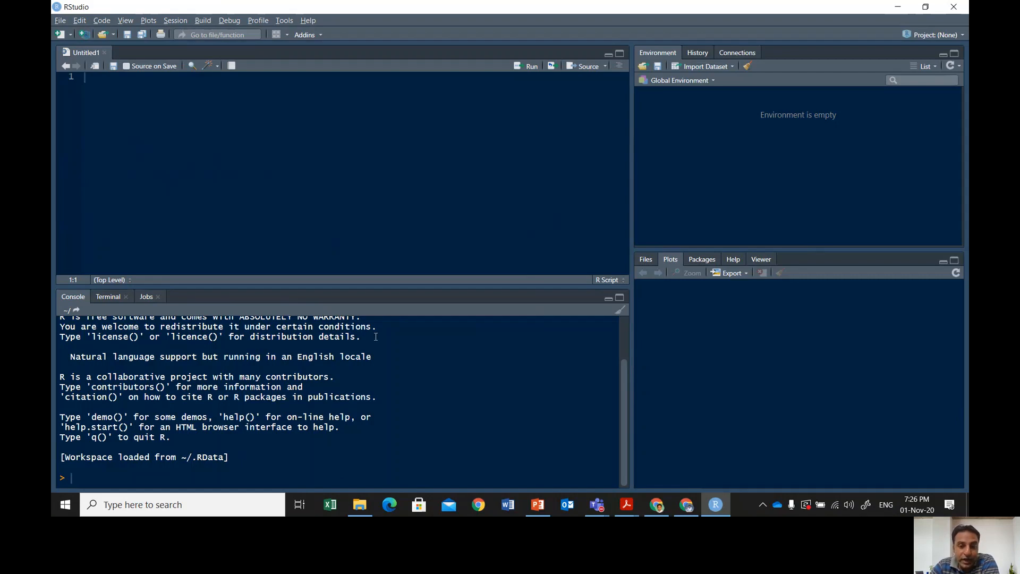
pyautogui.moveTo(774, 133)
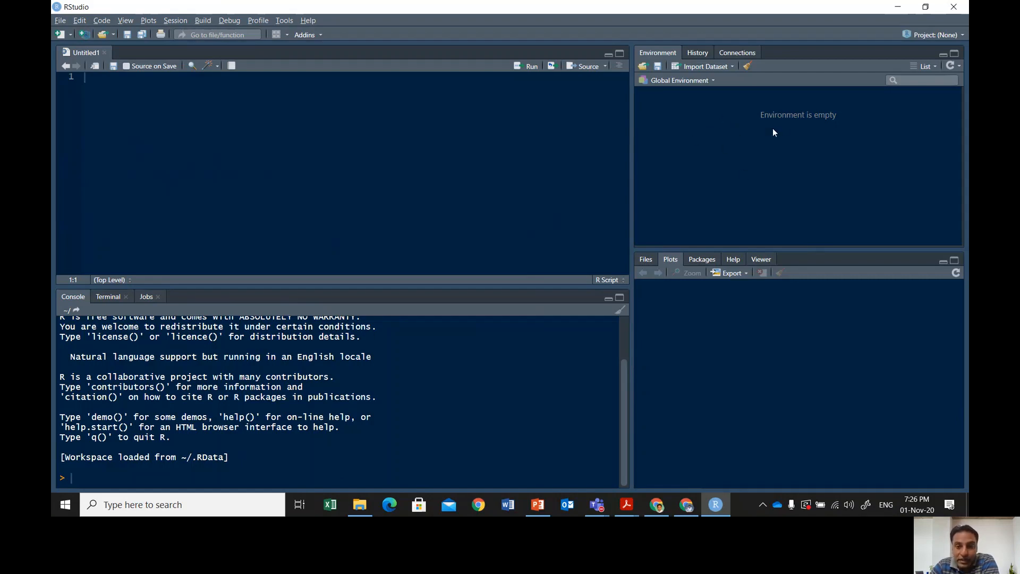
pyautogui.moveTo(760, 162)
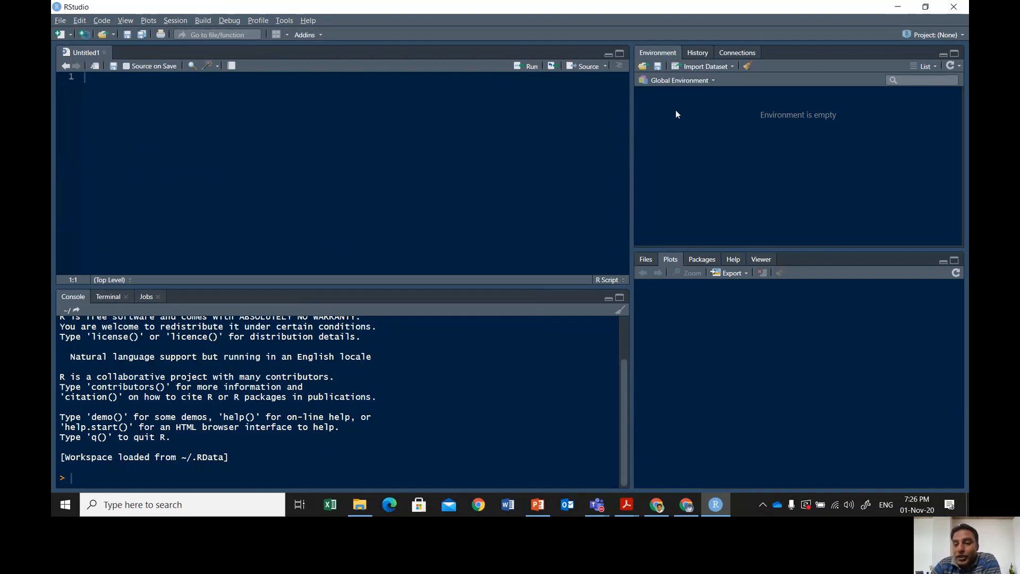
pyautogui.moveTo(722, 123)
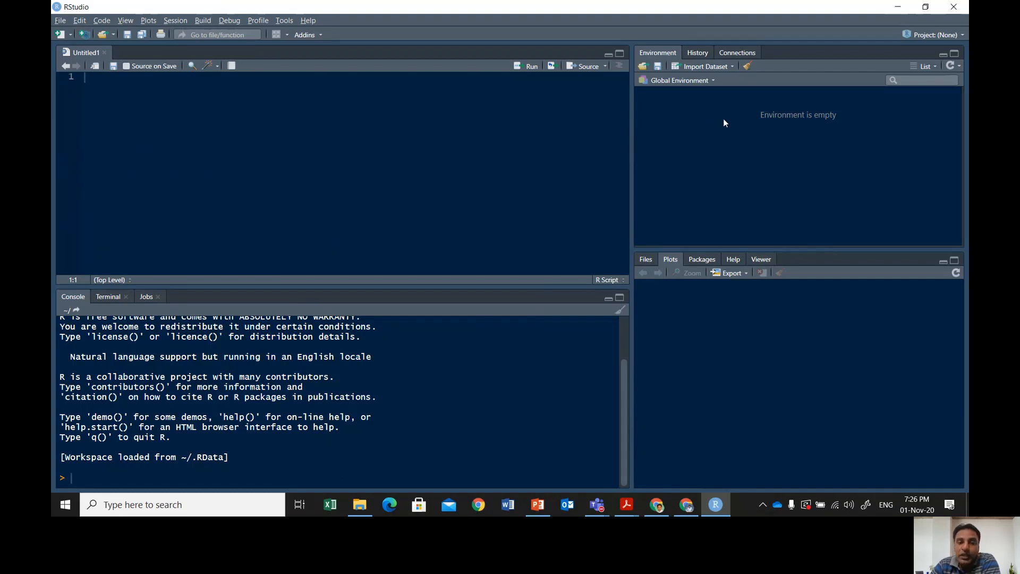
pyautogui.moveTo(732, 152)
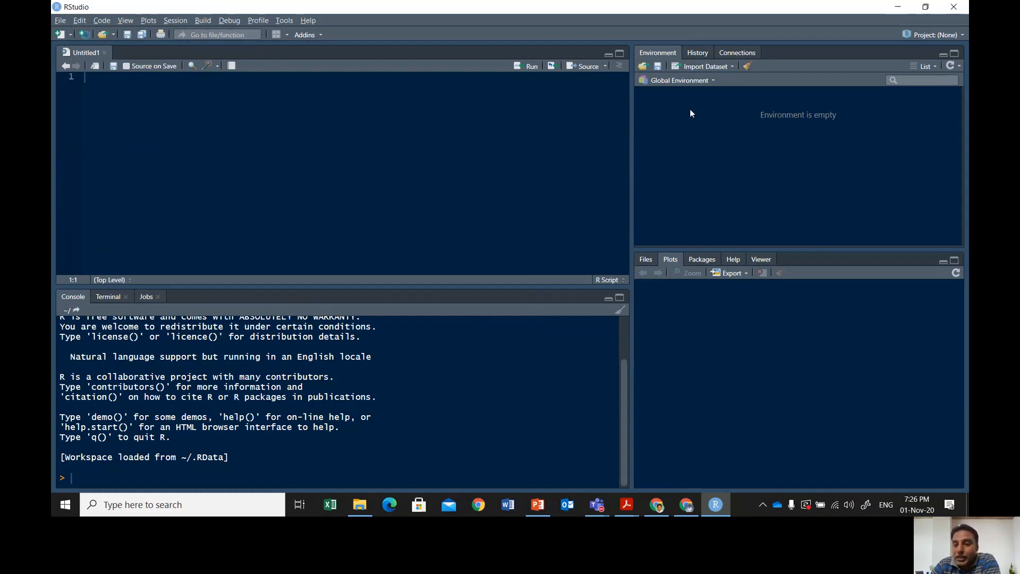
pyautogui.moveTo(745, 139)
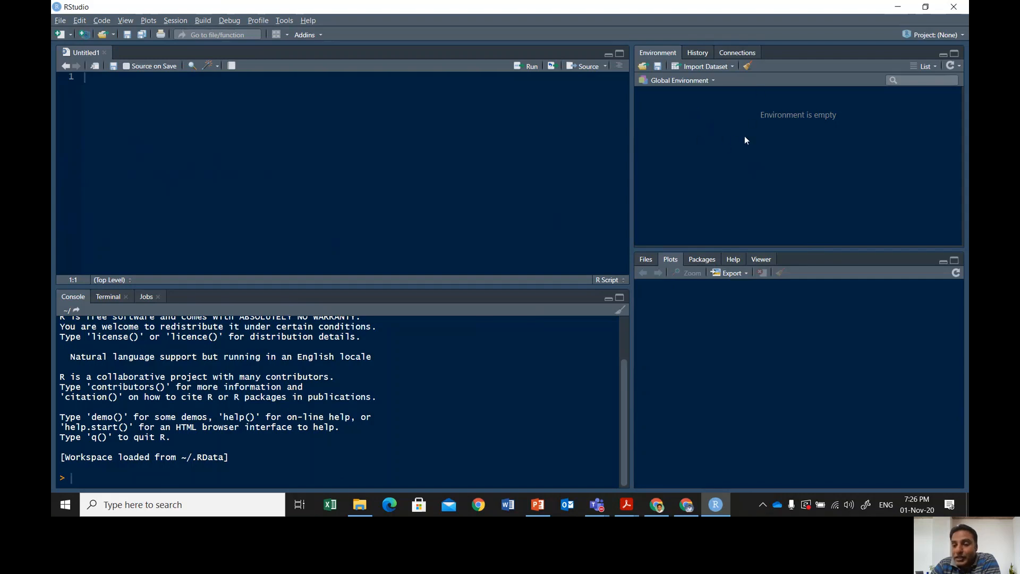
pyautogui.moveTo(715, 145)
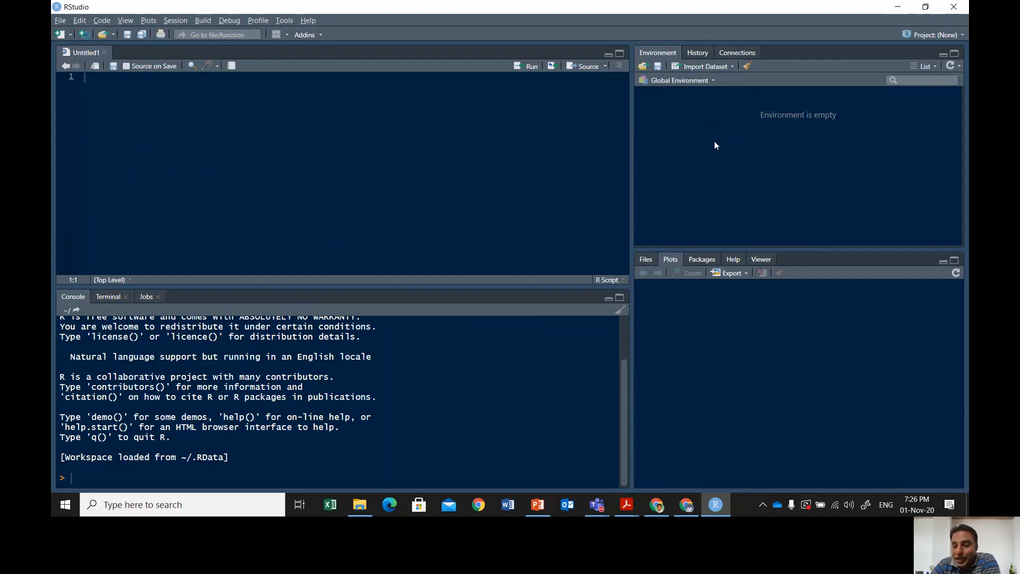
pyautogui.moveTo(706, 144)
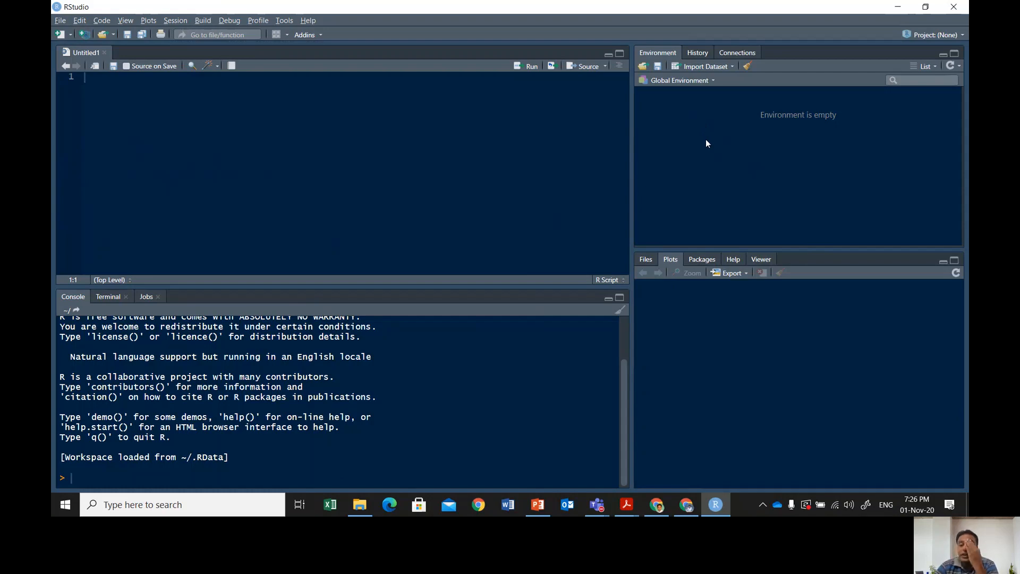
pyautogui.moveTo(512, 176)
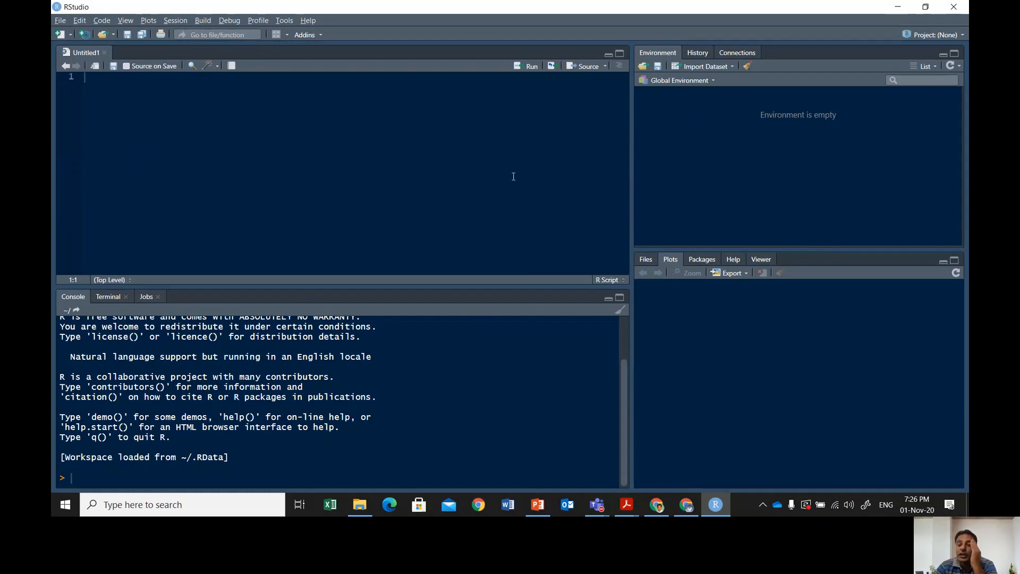
pyautogui.moveTo(729, 183)
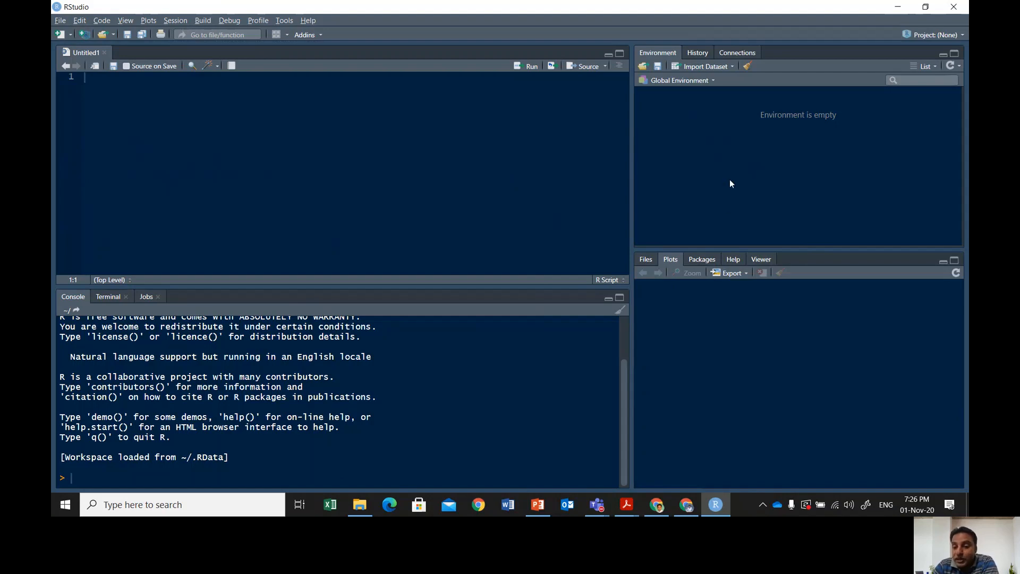
pyautogui.moveTo(751, 360)
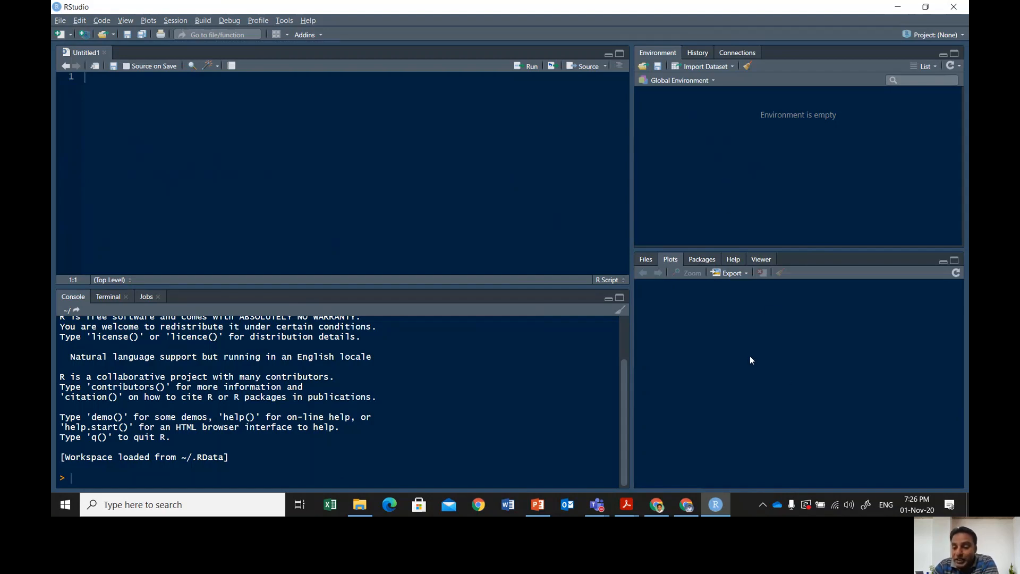
pyautogui.moveTo(808, 391)
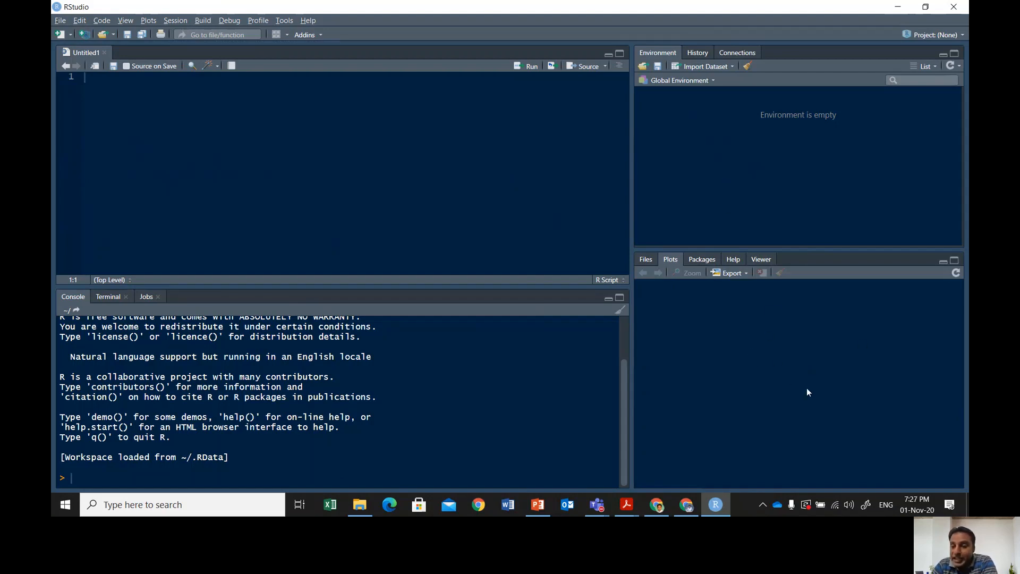
pyautogui.moveTo(824, 375)
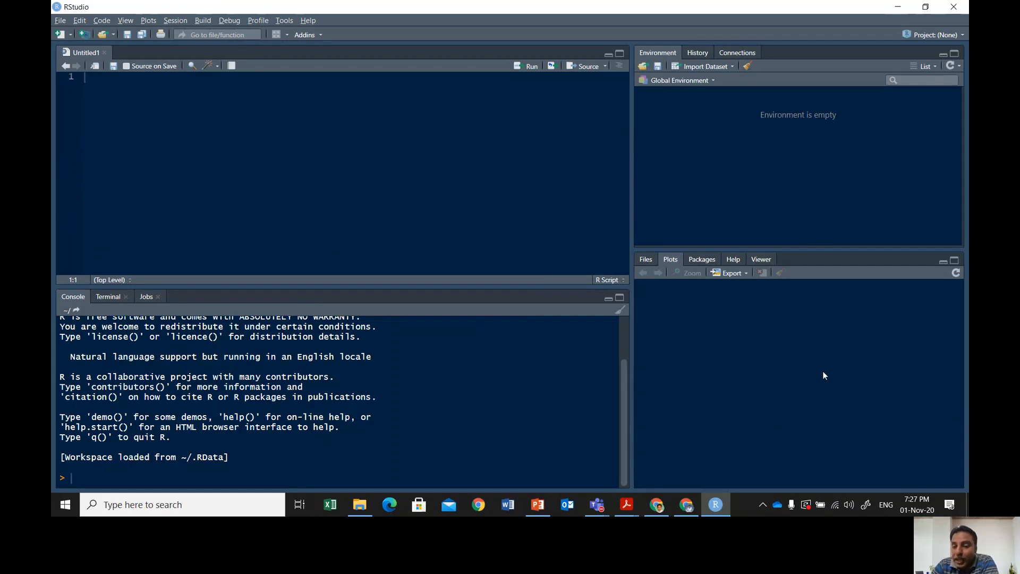
pyautogui.moveTo(692, 189)
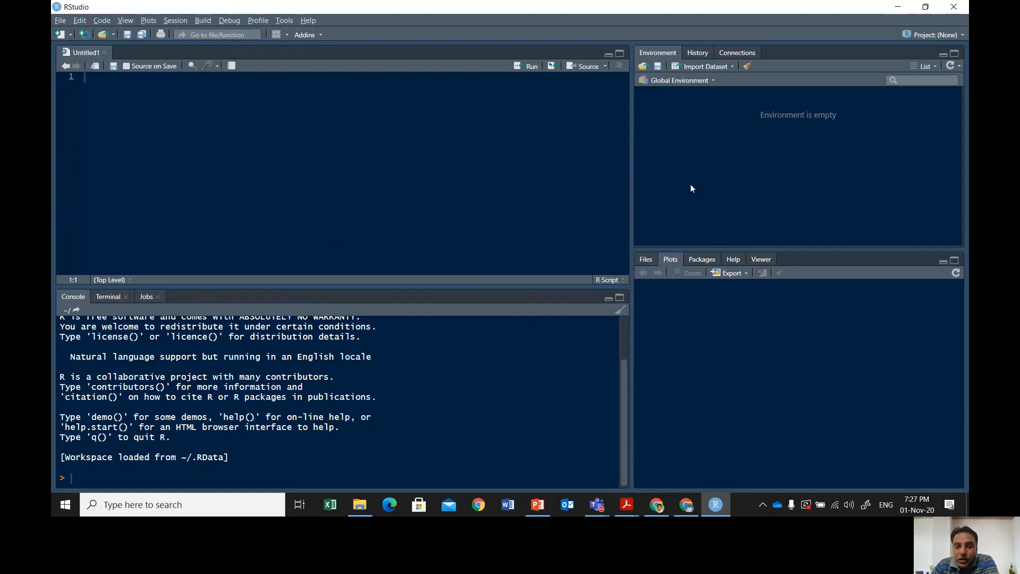
pyautogui.moveTo(580, 339)
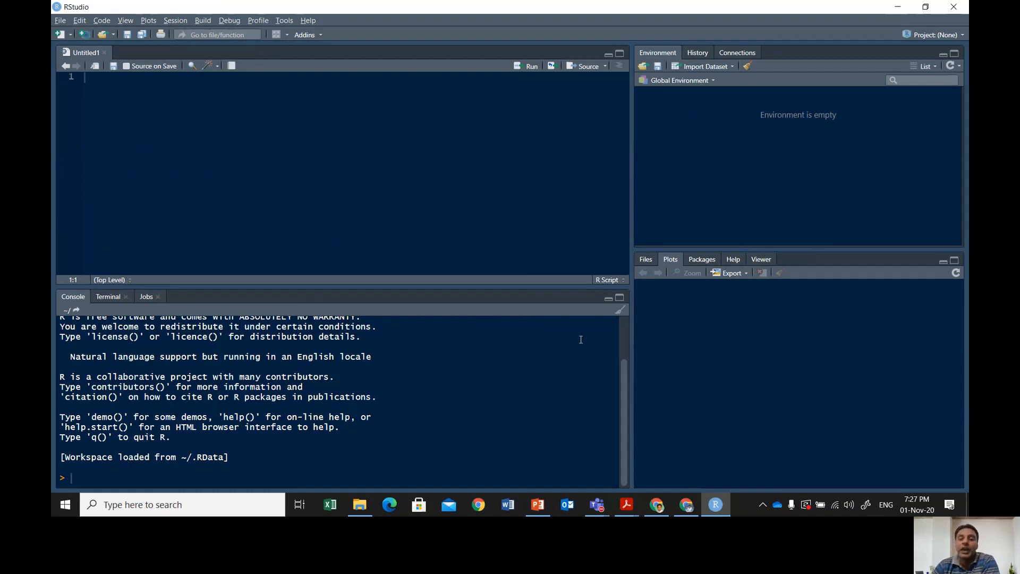
pyautogui.moveTo(343, 230)
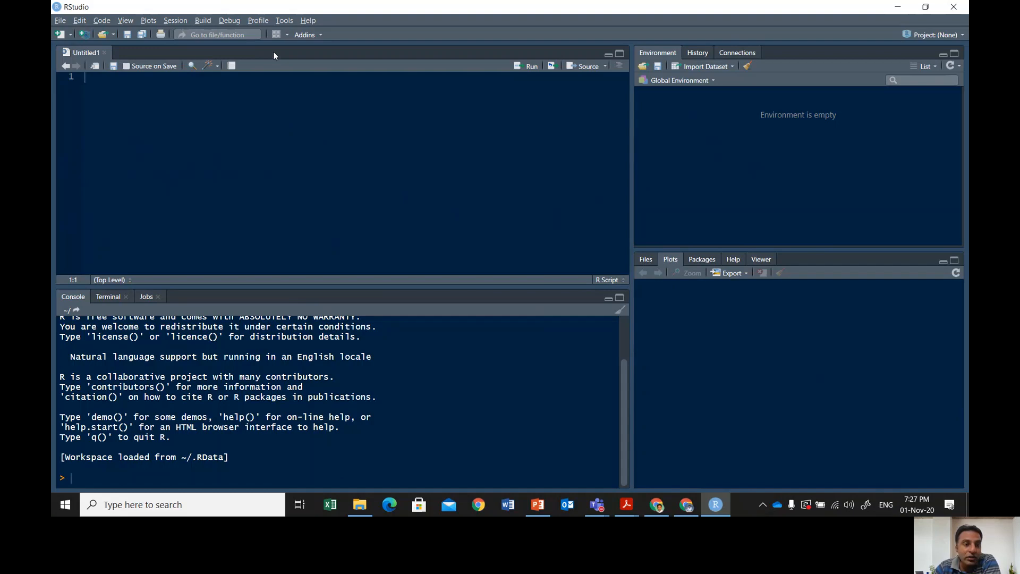
# Step: Open Global Options from RStudio's Tools menu
pyautogui.click(284, 20)
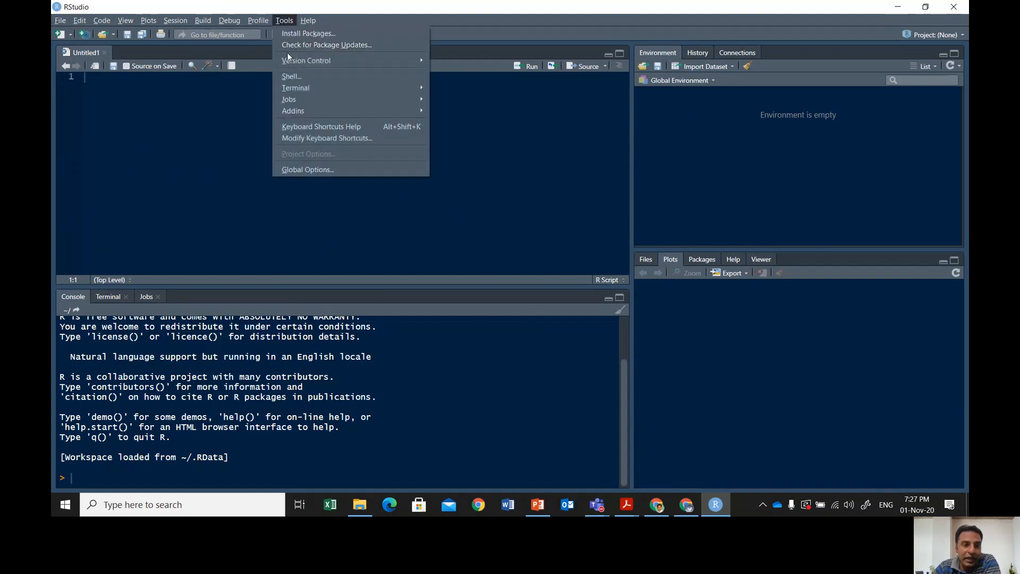
pyautogui.moveTo(335, 80)
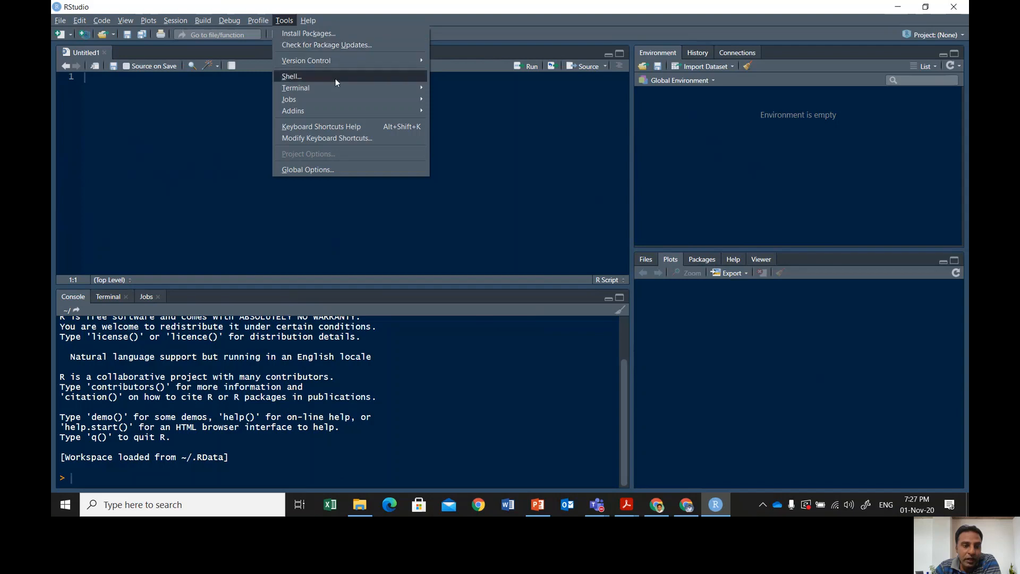
pyautogui.moveTo(307, 169)
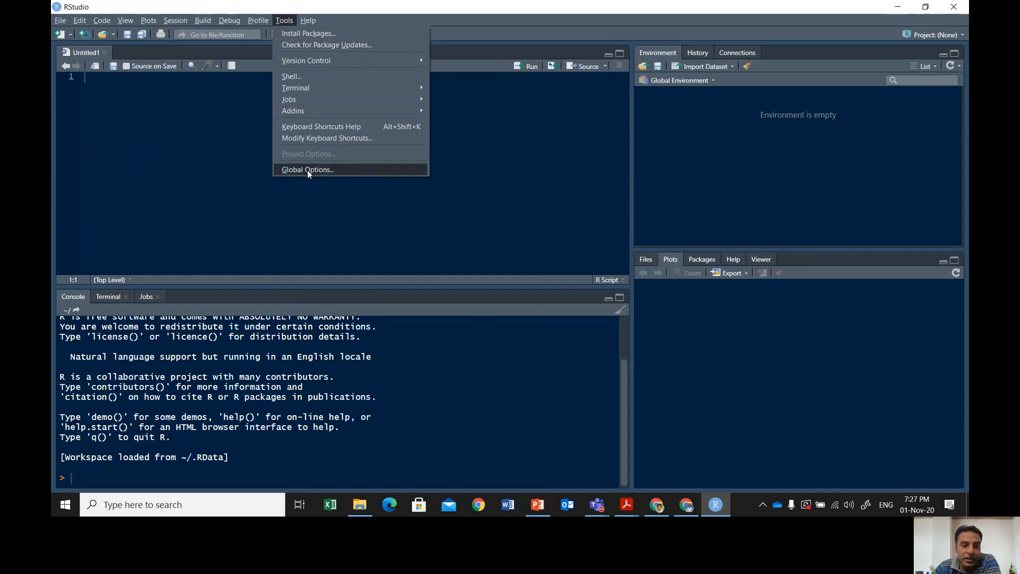
pyautogui.click(307, 168)
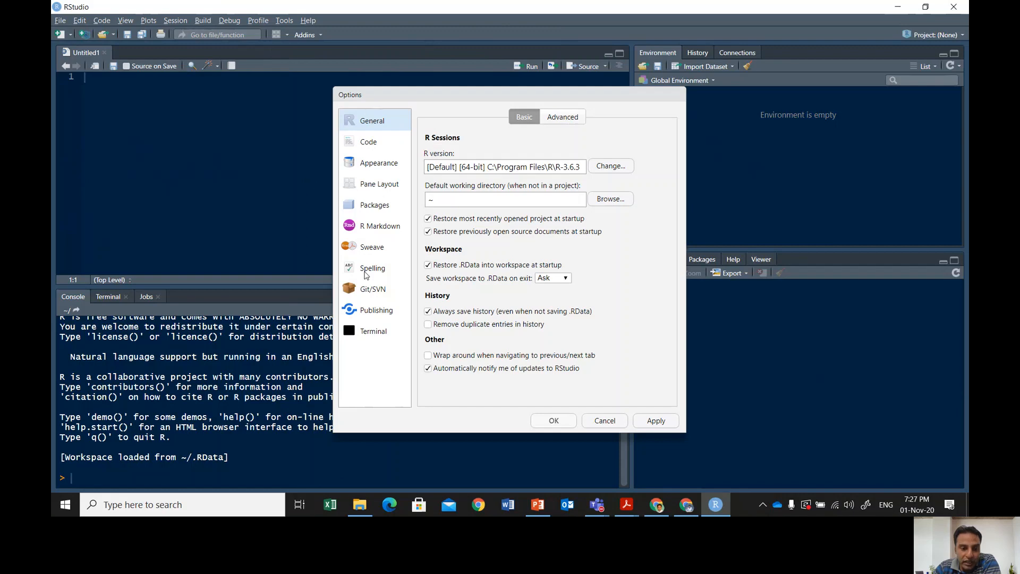
pyautogui.moveTo(380, 255)
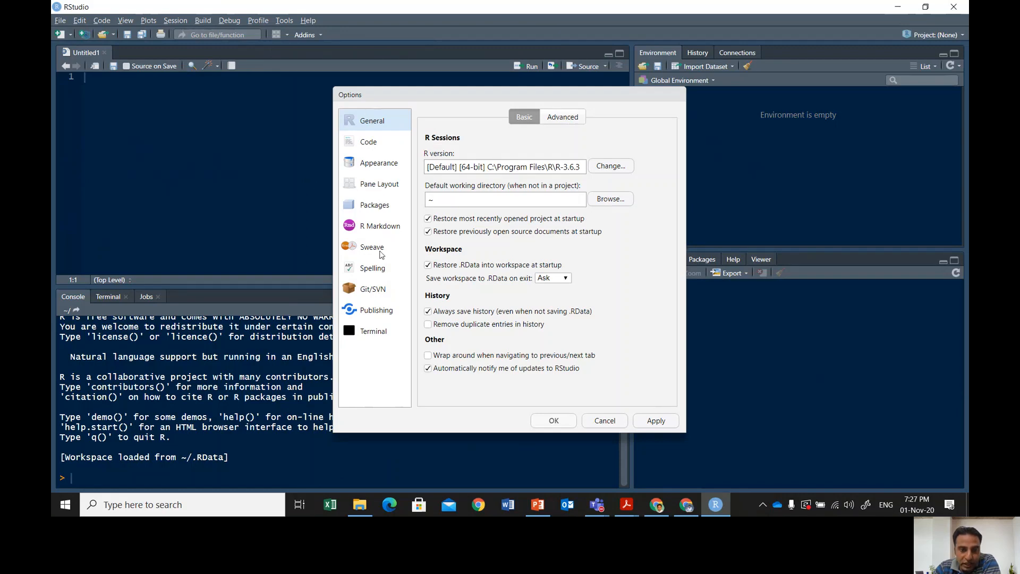
pyautogui.moveTo(383, 220)
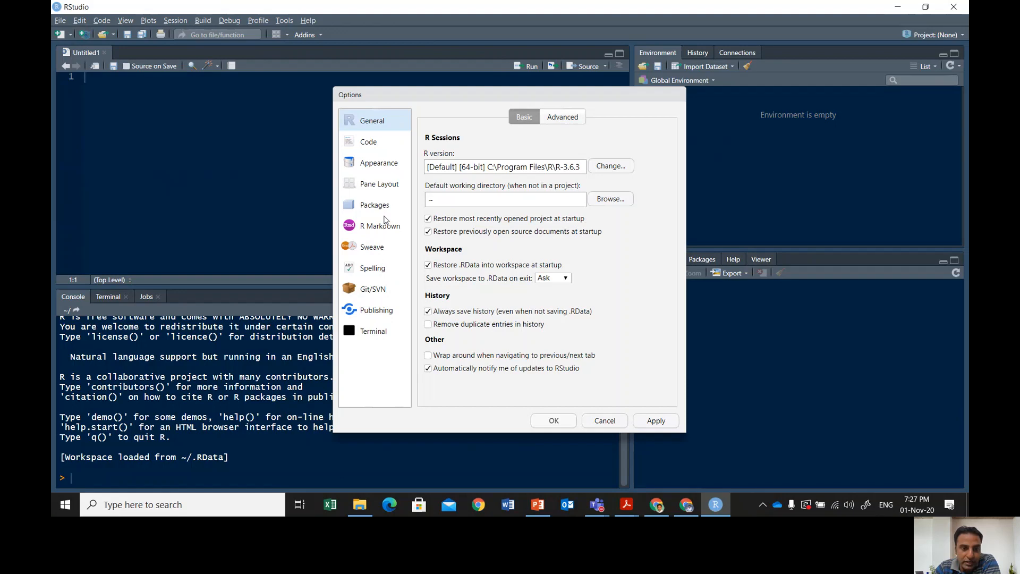
# Step: Under Appearance, preview Ambiance, Chaos, Chrome and Clouds, then apply the Cobalt editor theme
pyautogui.click(378, 162)
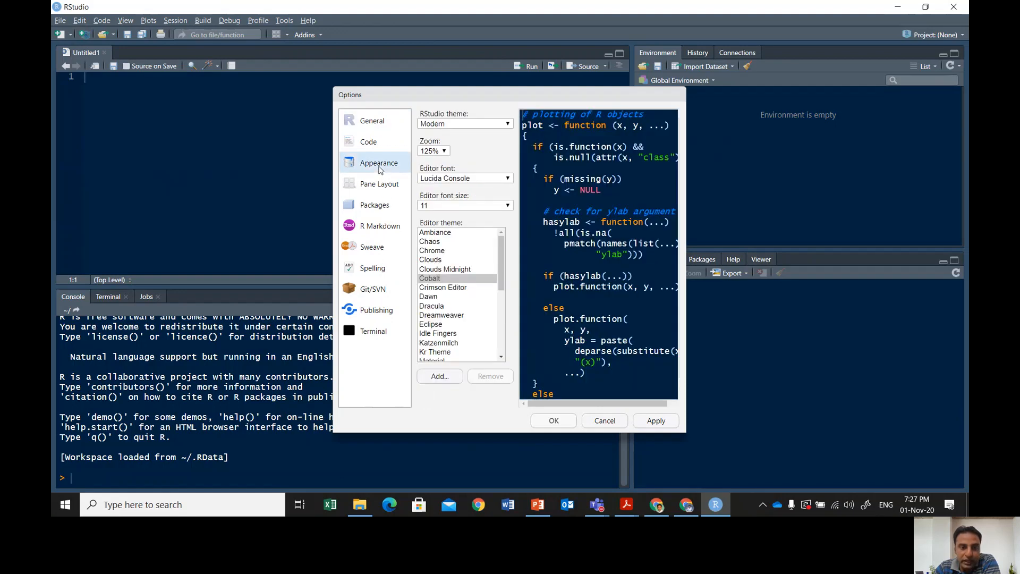
pyautogui.moveTo(428, 291)
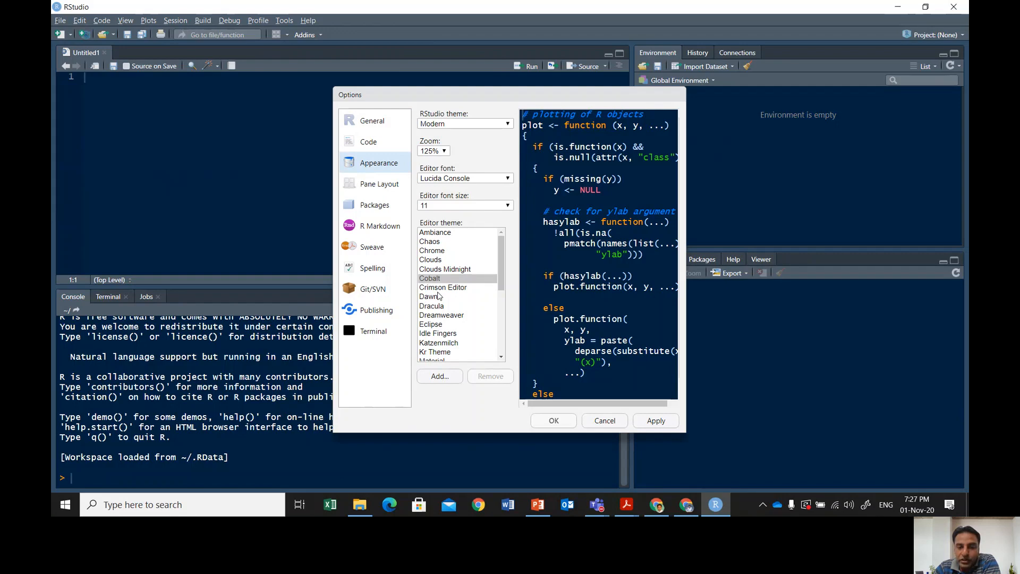
pyautogui.click(429, 242)
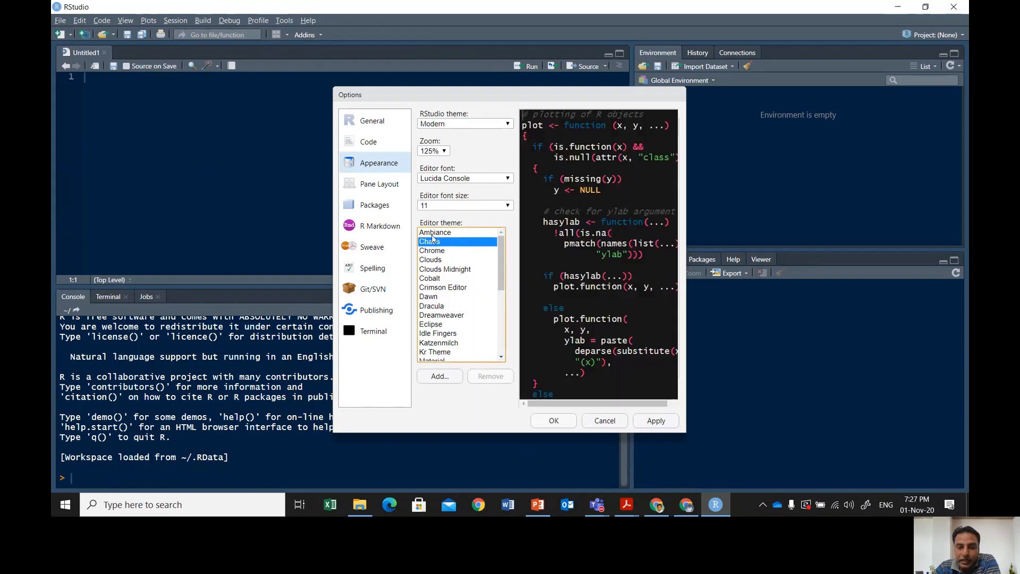
pyautogui.click(434, 232)
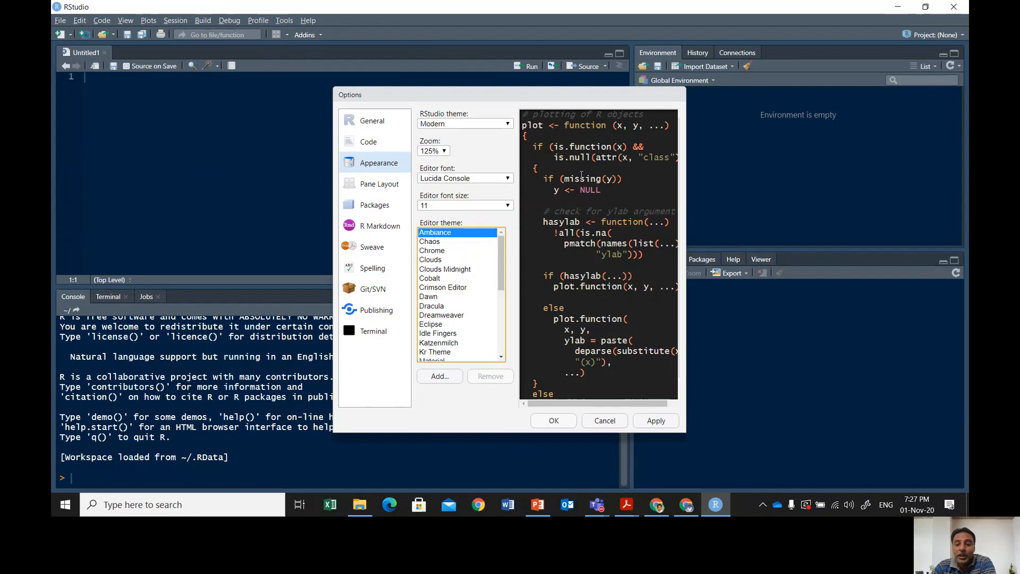
pyautogui.moveTo(637, 174)
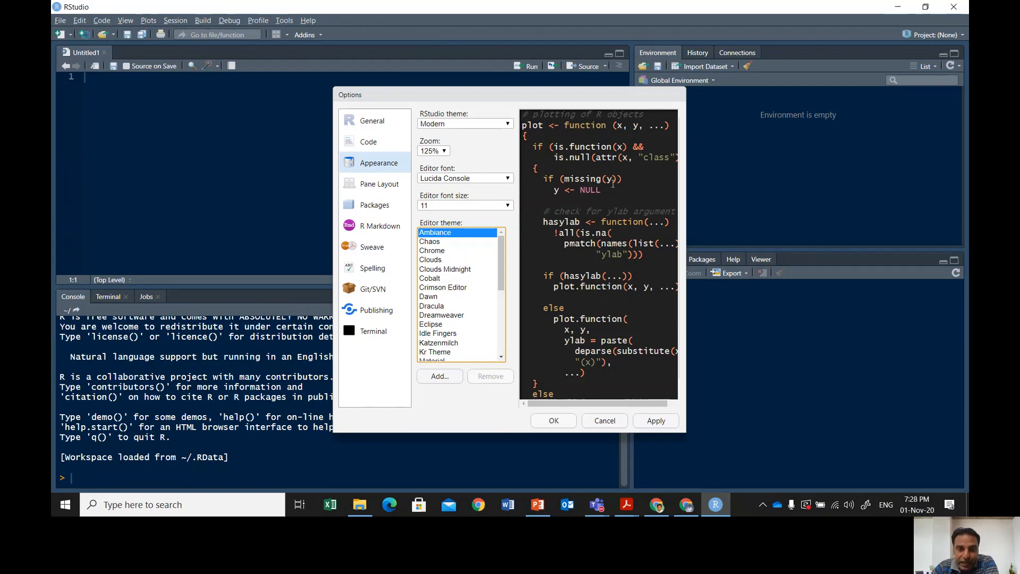
pyautogui.moveTo(527, 239)
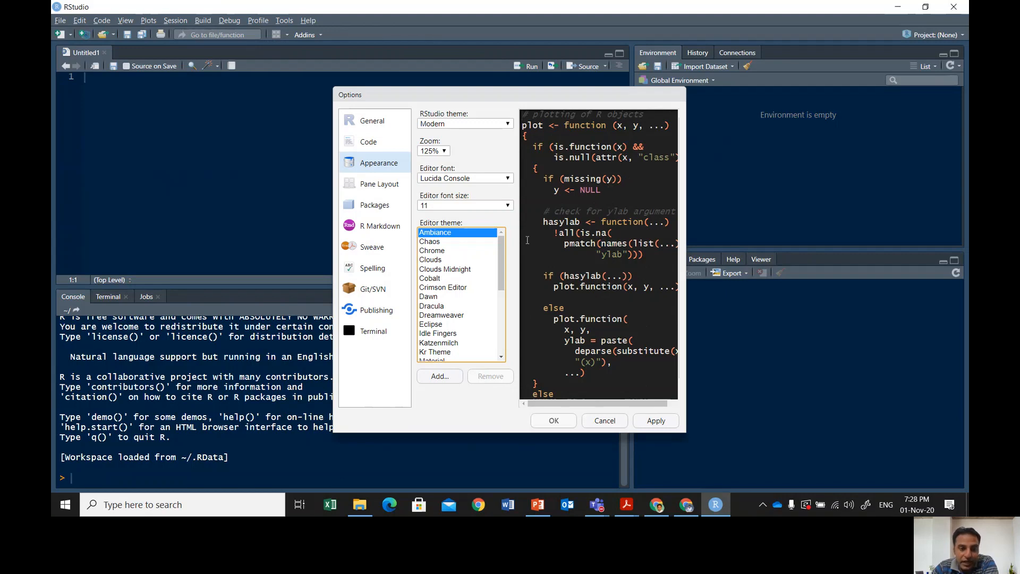
pyautogui.click(430, 241)
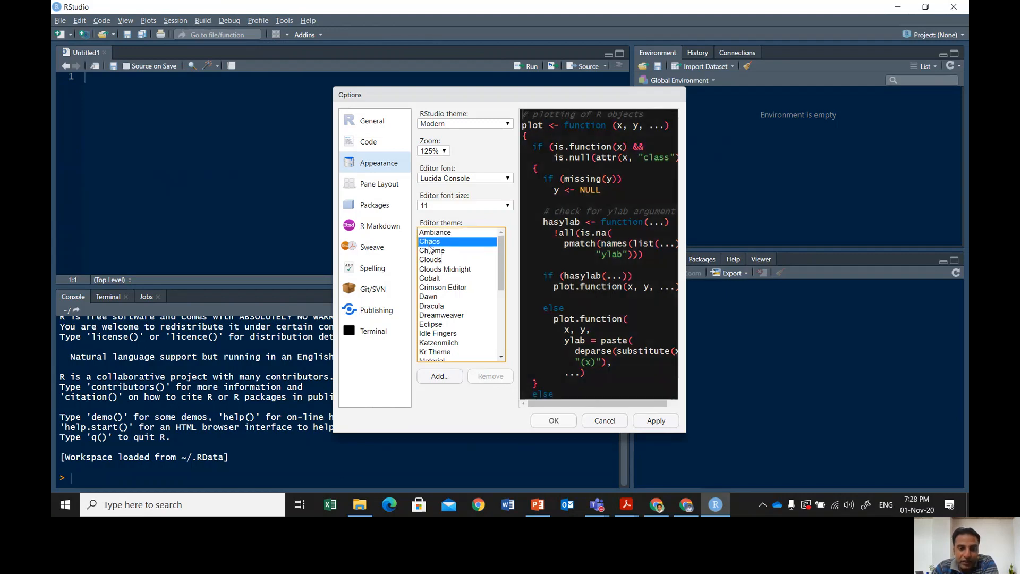
pyautogui.click(432, 250)
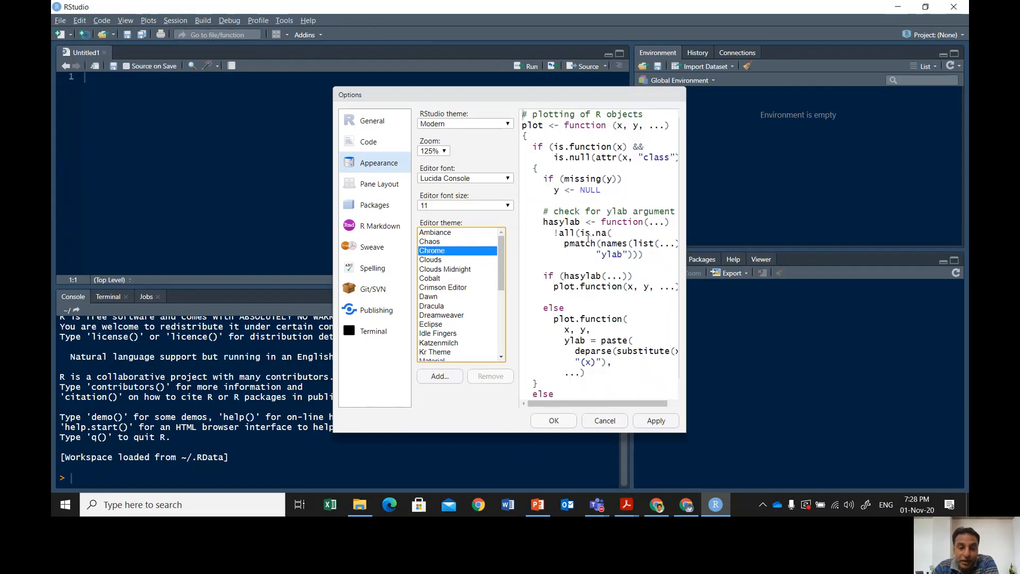
pyautogui.click(430, 260)
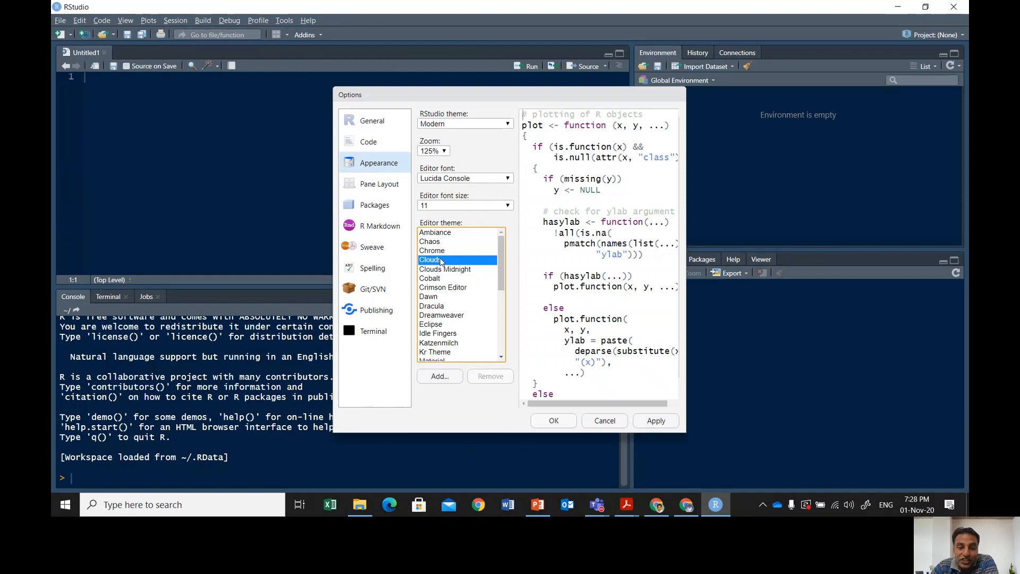
pyautogui.click(431, 250)
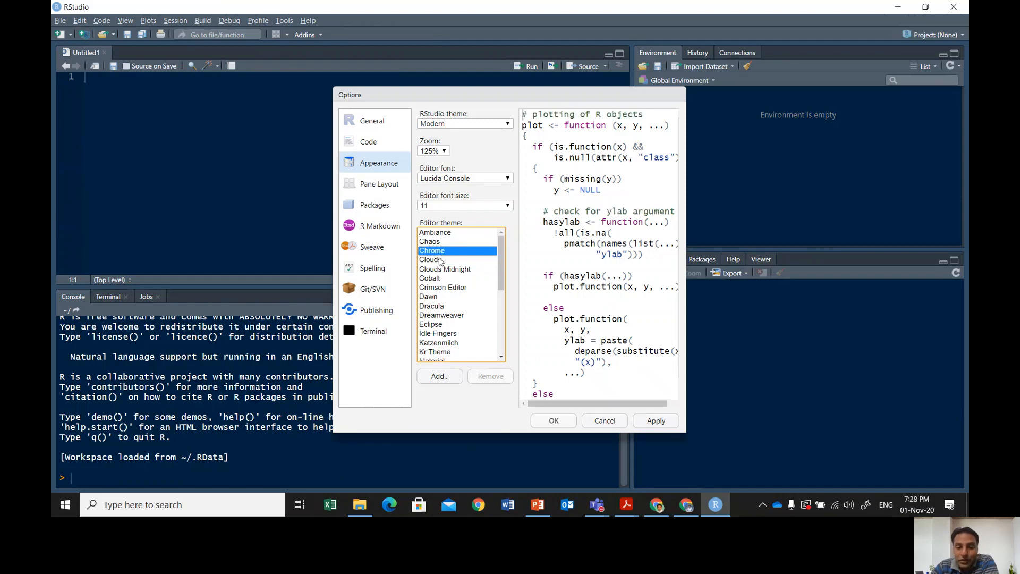
pyautogui.click(431, 260)
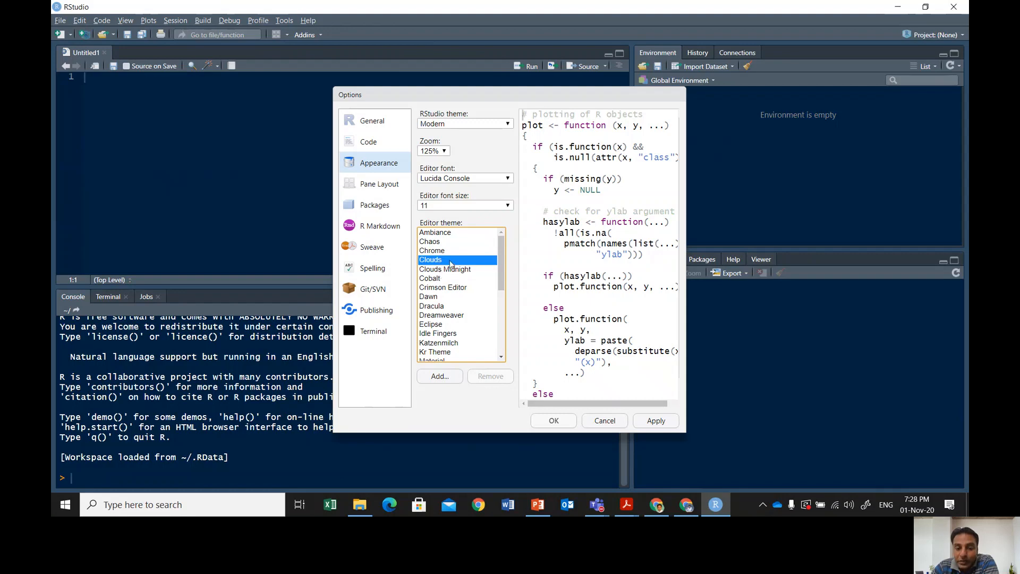
pyautogui.click(429, 278)
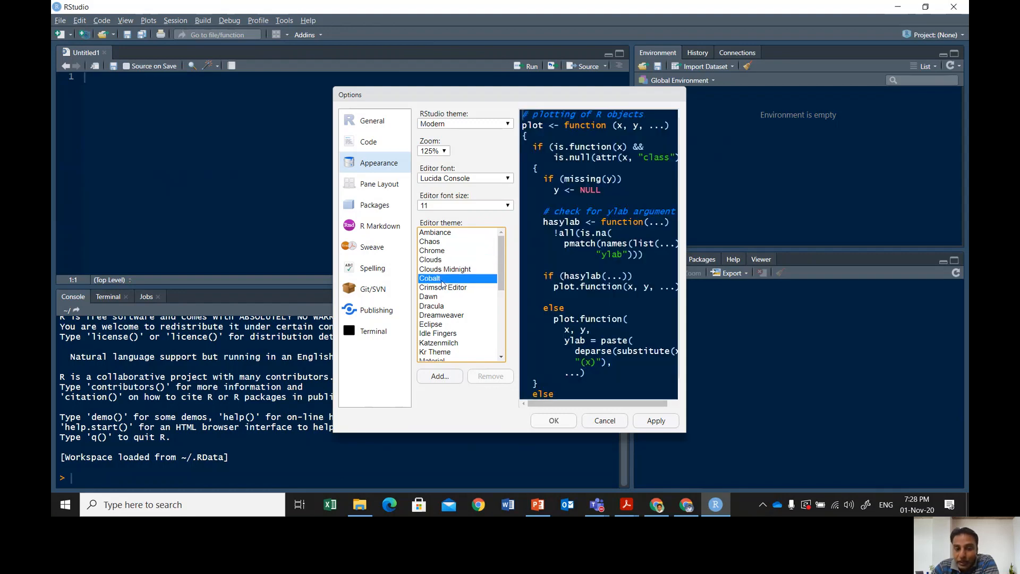
pyautogui.moveTo(458, 291)
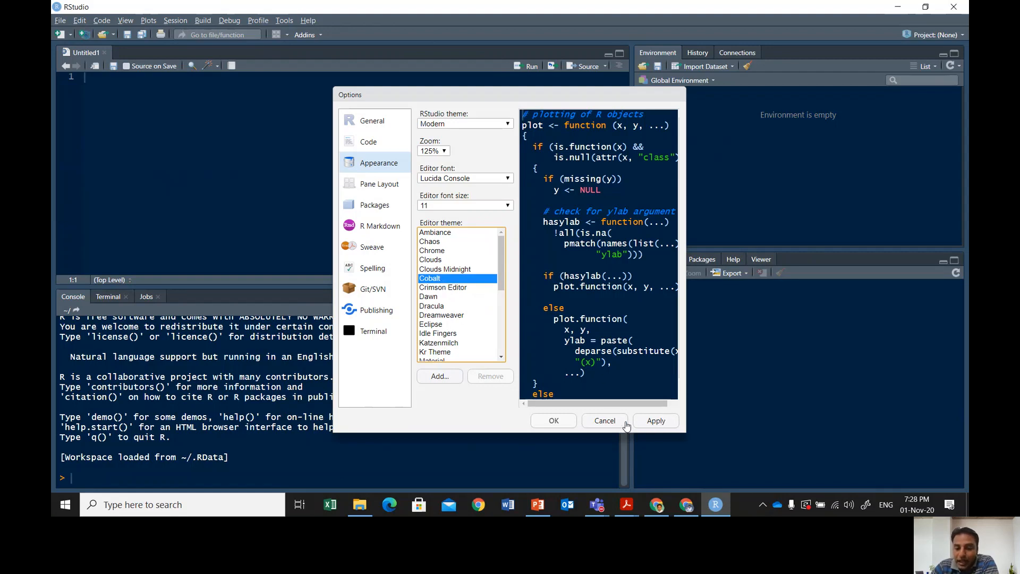
pyautogui.moveTo(553, 420)
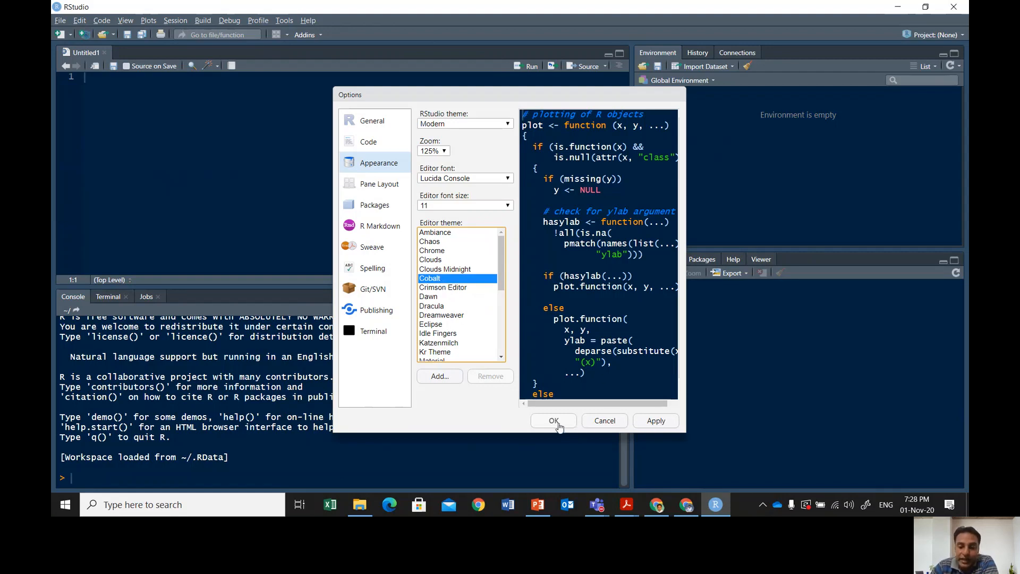
pyautogui.click(553, 420)
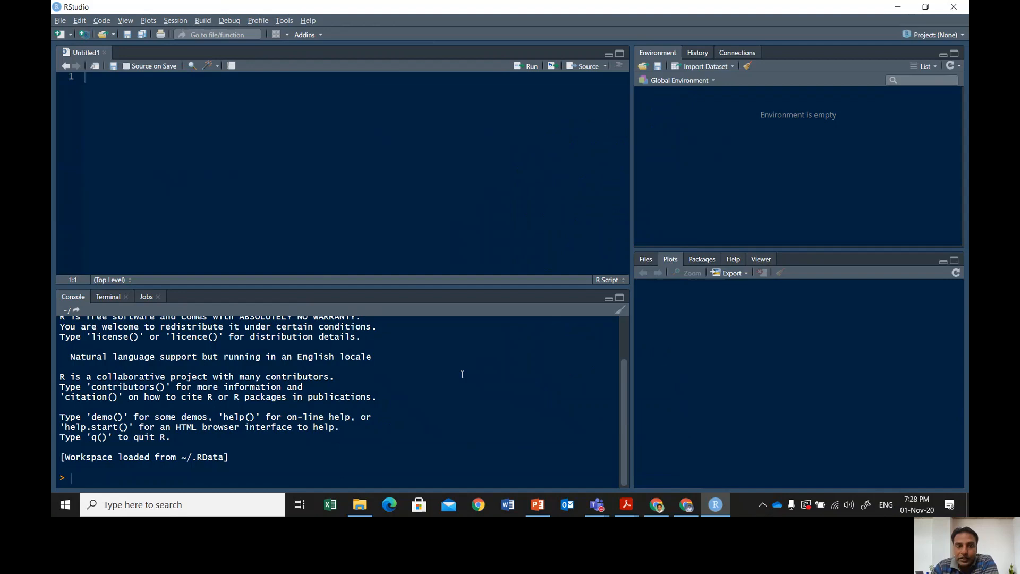
pyautogui.moveTo(455, 247)
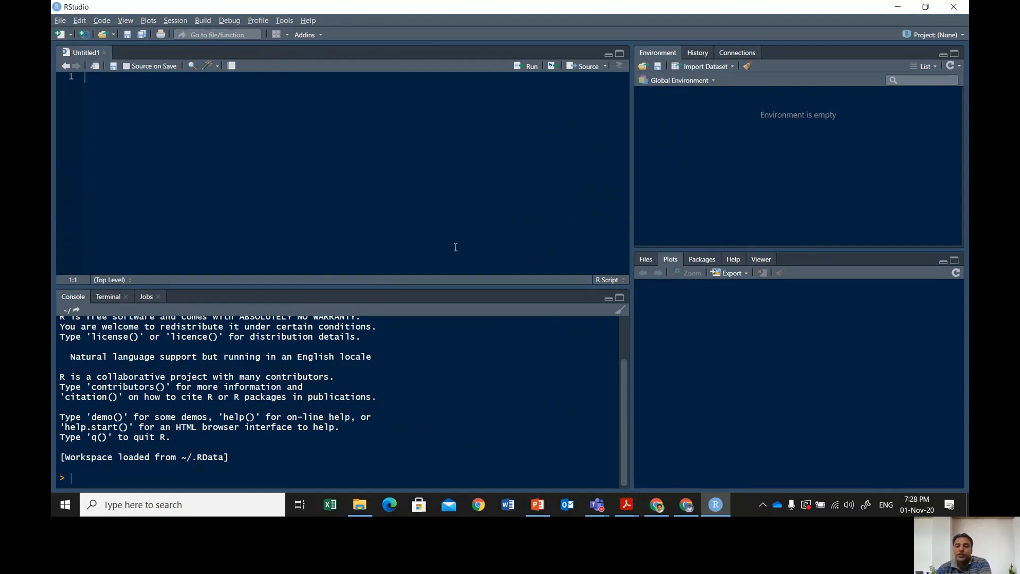
pyautogui.moveTo(492, 246)
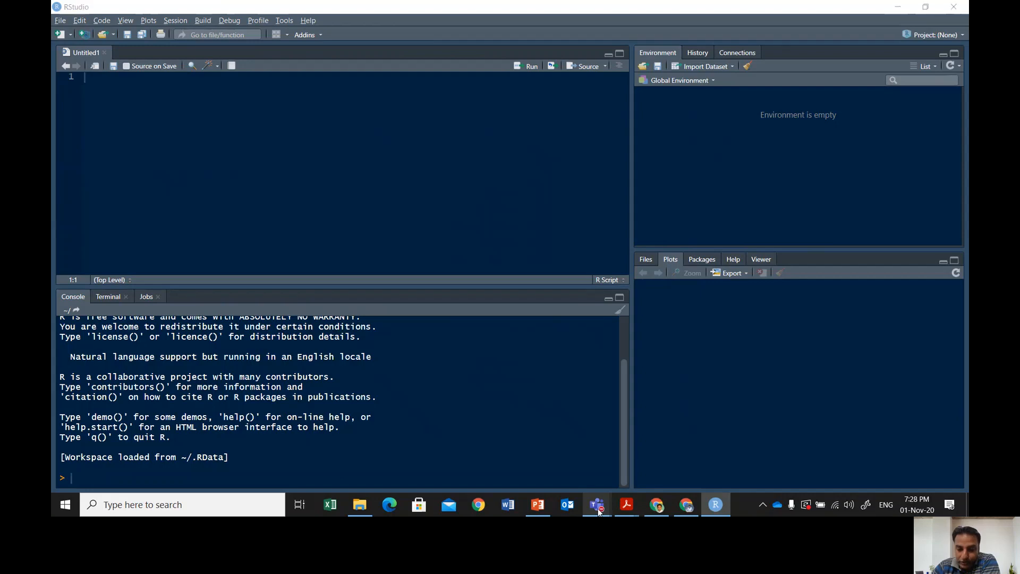
# Step: Bring the Teams meeting forward and open its More actions menu
pyautogui.click(596, 504)
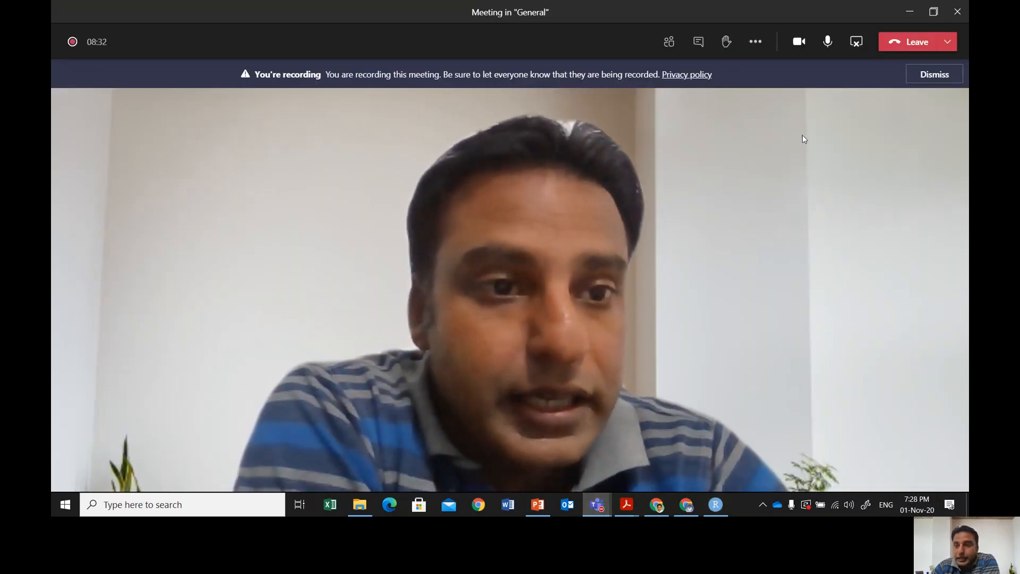
pyautogui.click(754, 41)
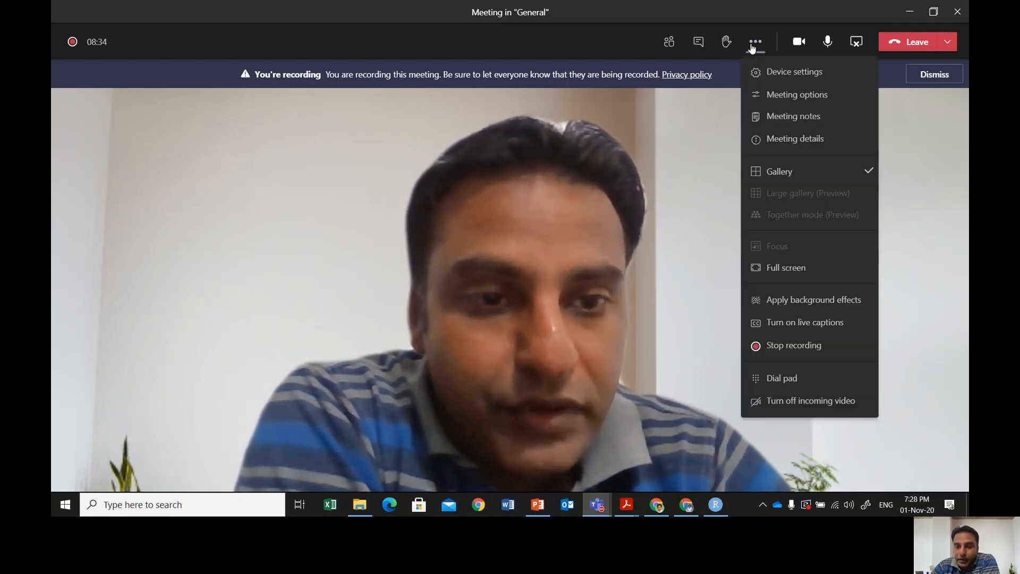
pyautogui.moveTo(793, 345)
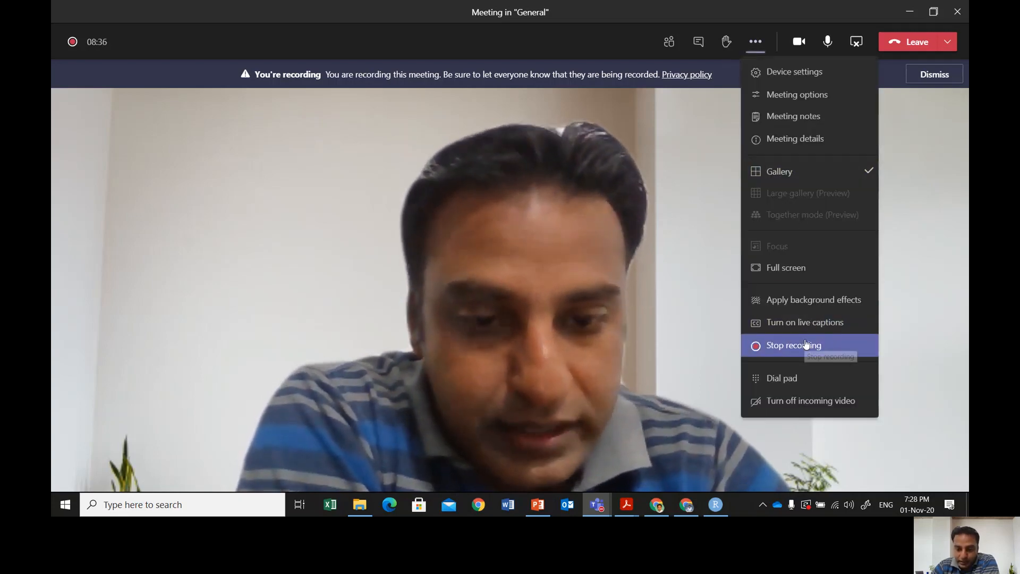